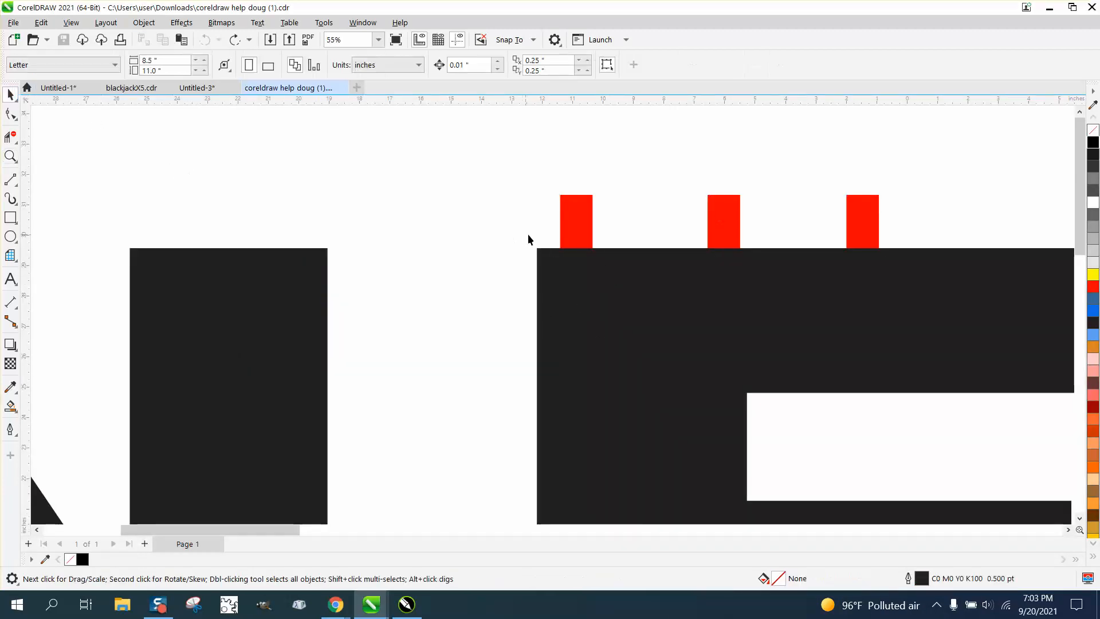
# - Zoom out to both NETWORK outlines and select the two small red rectangles beneath them
pyautogui.click(575, 221)
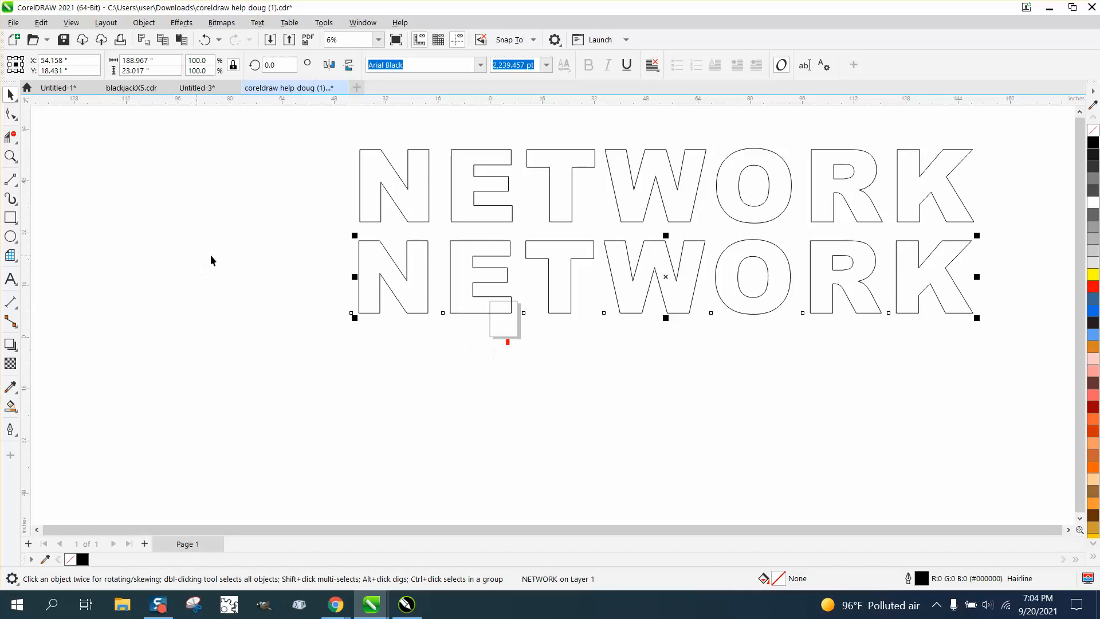
pyautogui.click(10, 156)
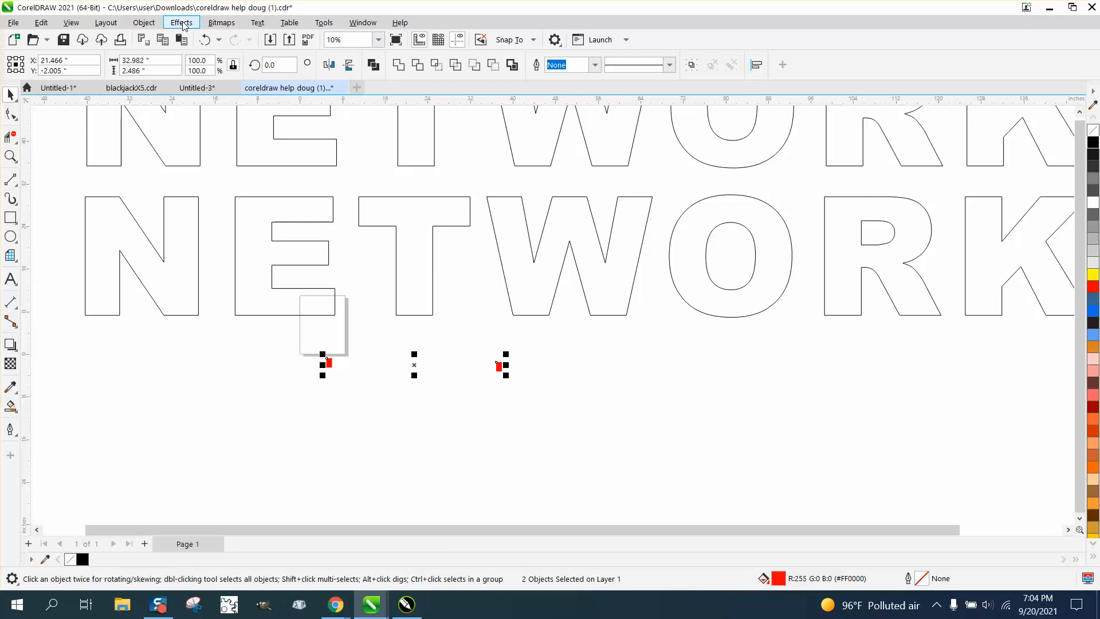
# - Blend the red rectangles along the full NETWORK path with 200 rotated steps
pyautogui.click(181, 23)
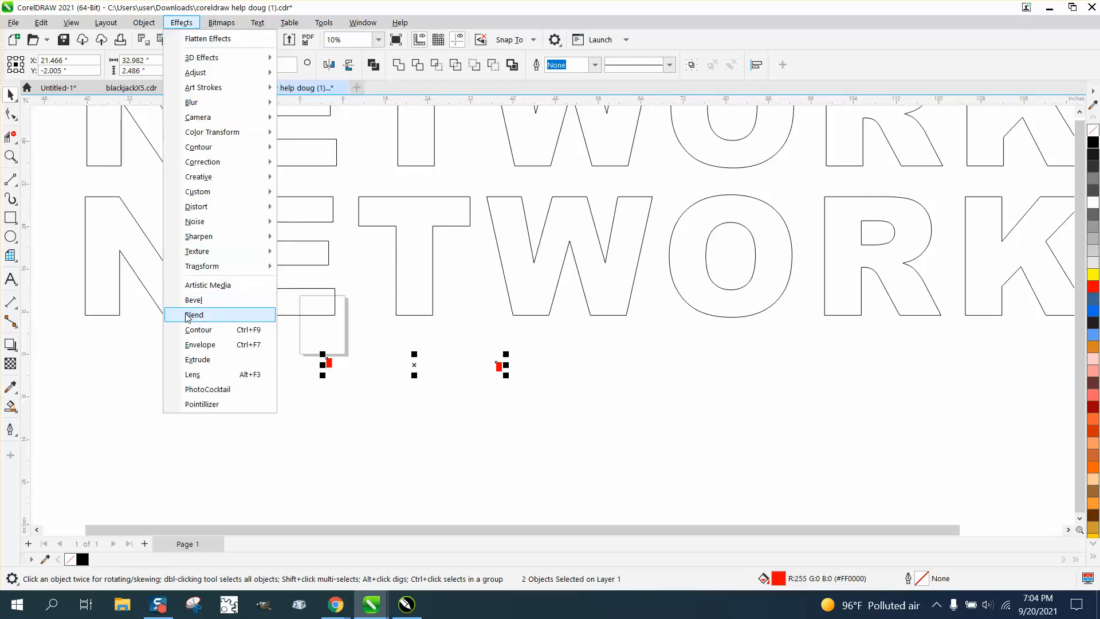
pyautogui.click(194, 315)
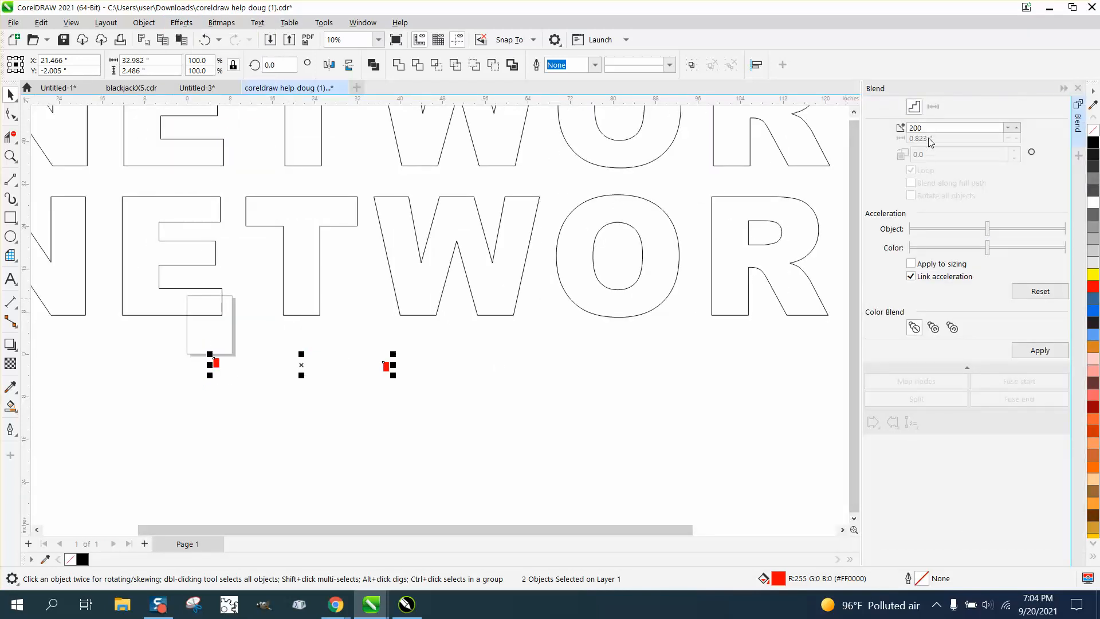
pyautogui.click(1039, 350)
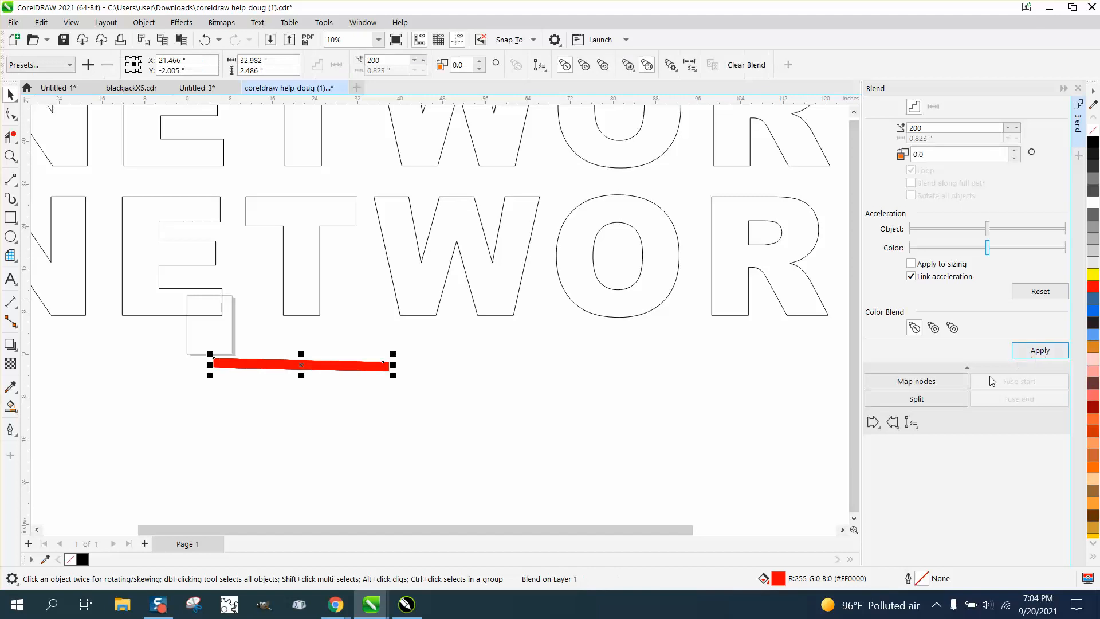
pyautogui.moveTo(919, 434)
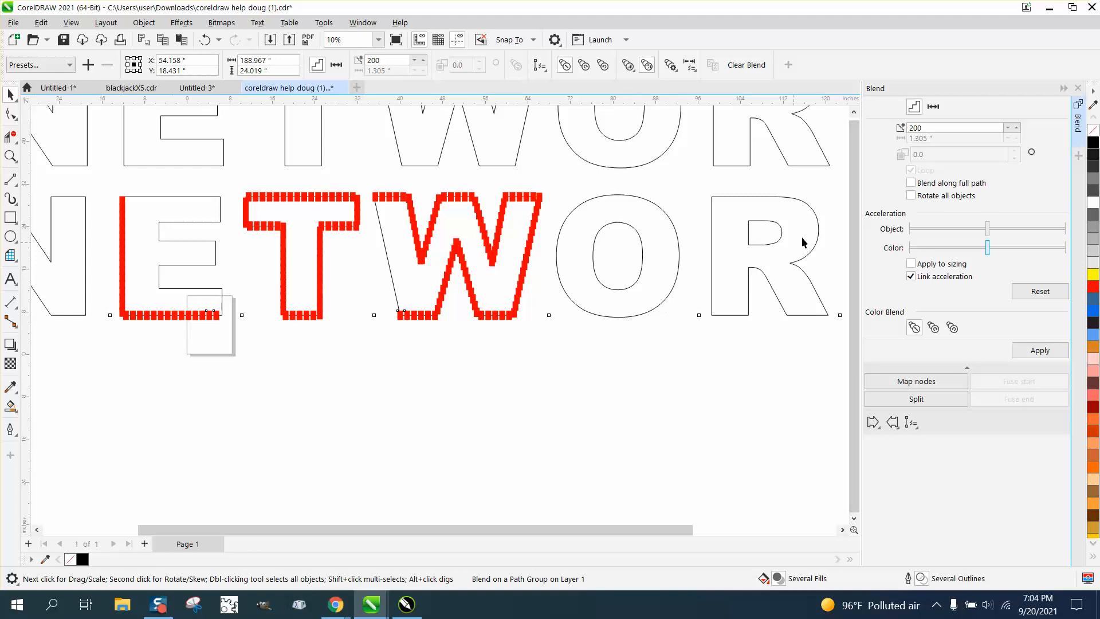
pyautogui.click(911, 182)
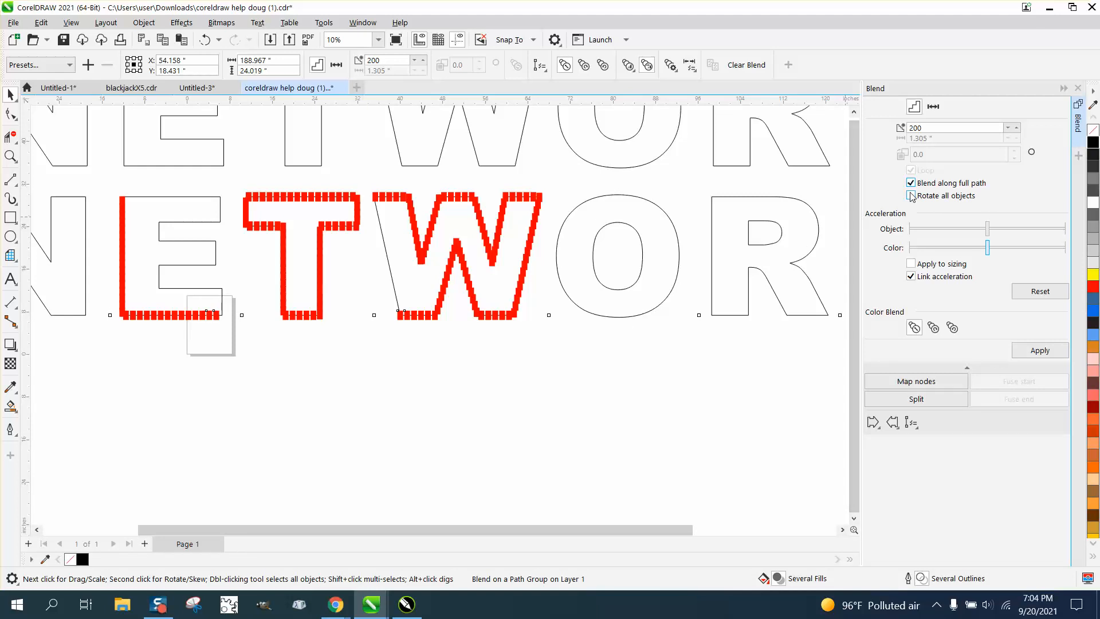
pyautogui.click(911, 196)
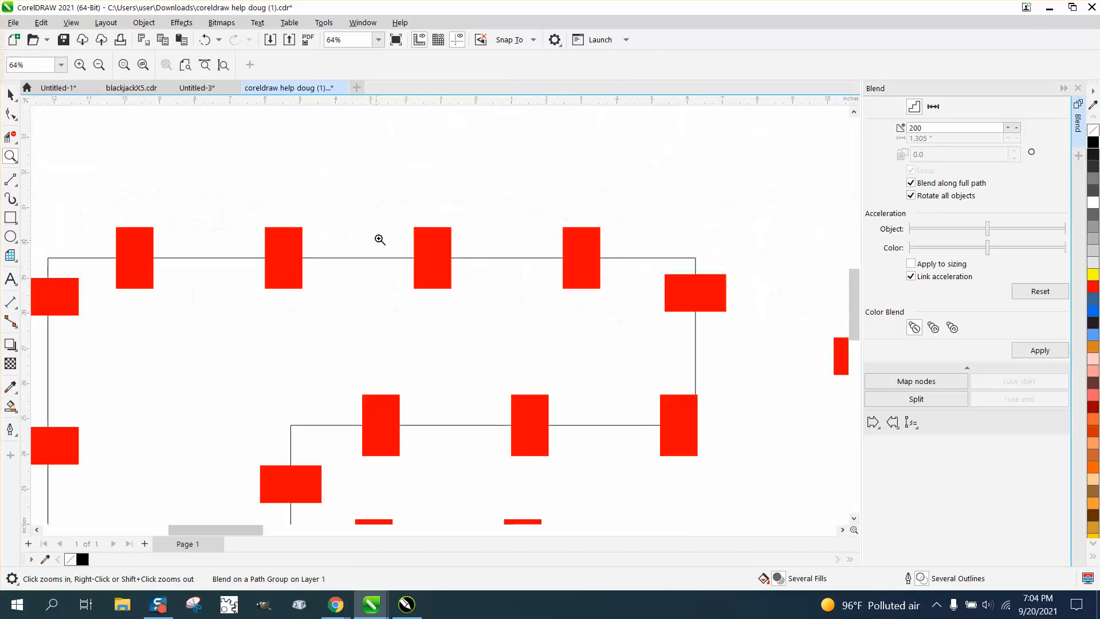
pyautogui.moveTo(449, 246)
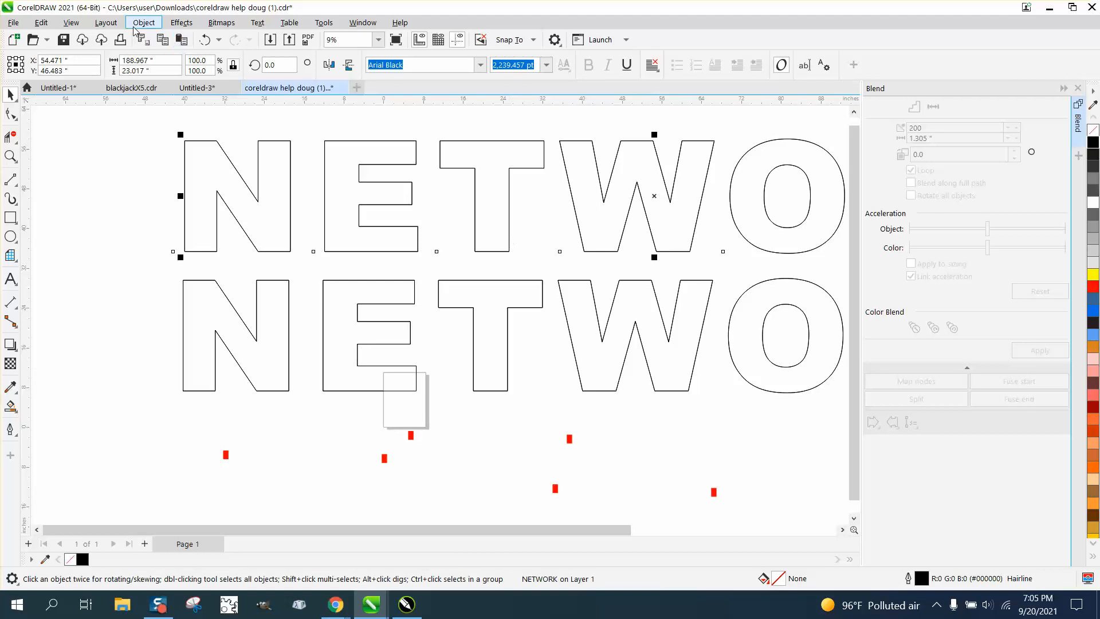
# - Break the upper NETWORK into letters and apply a 45-step rotated full-path blend around the E
pyautogui.click(143, 21)
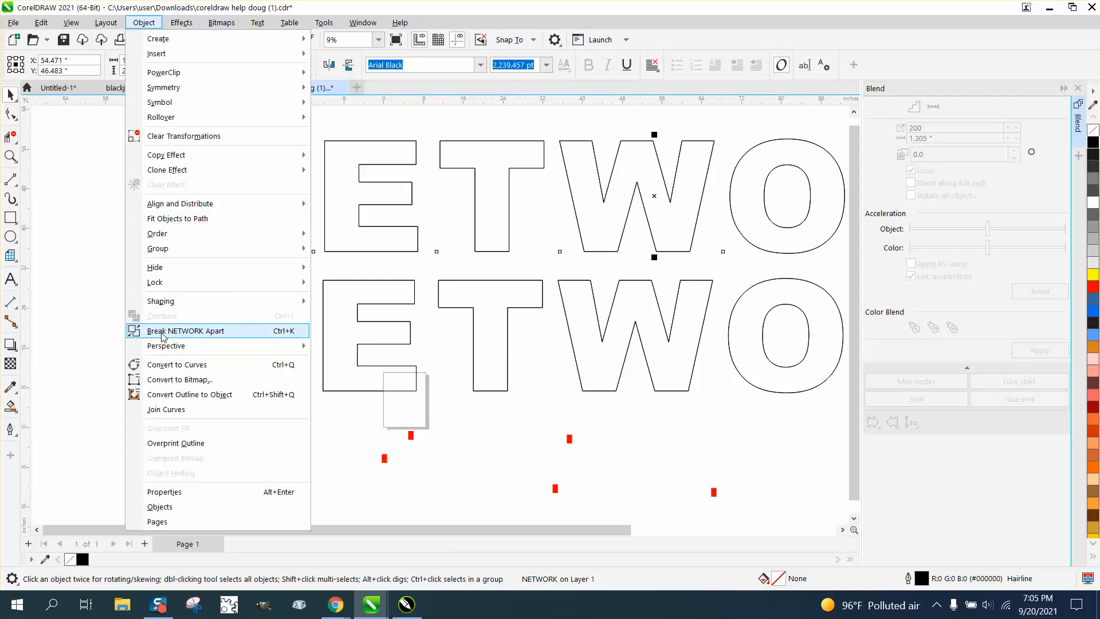
pyautogui.click(185, 331)
pyautogui.write('45')
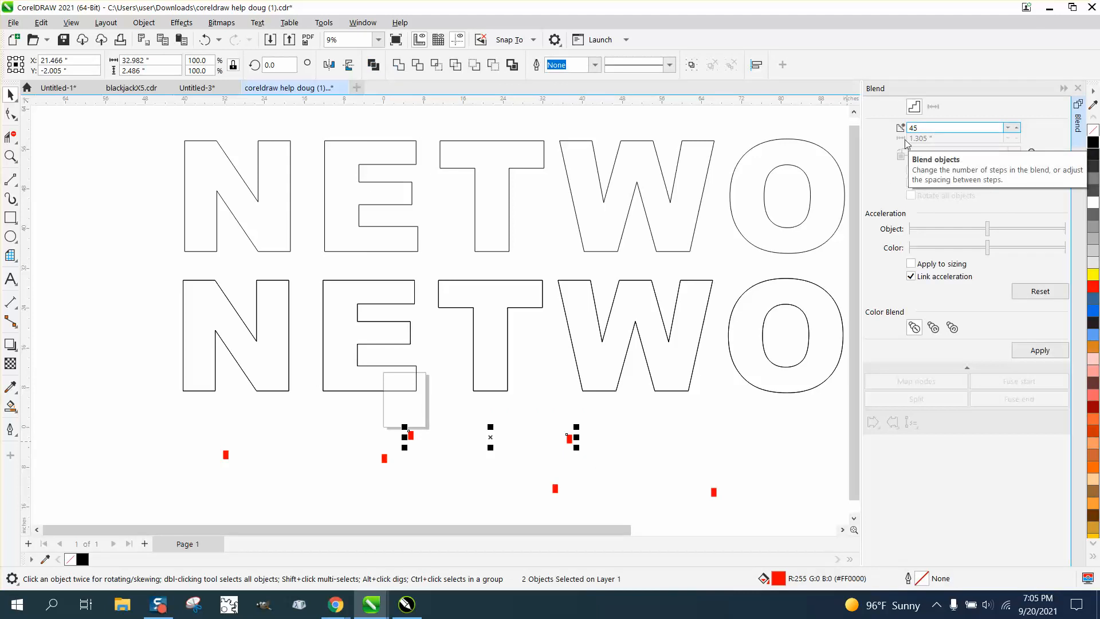
pyautogui.click(1038, 350)
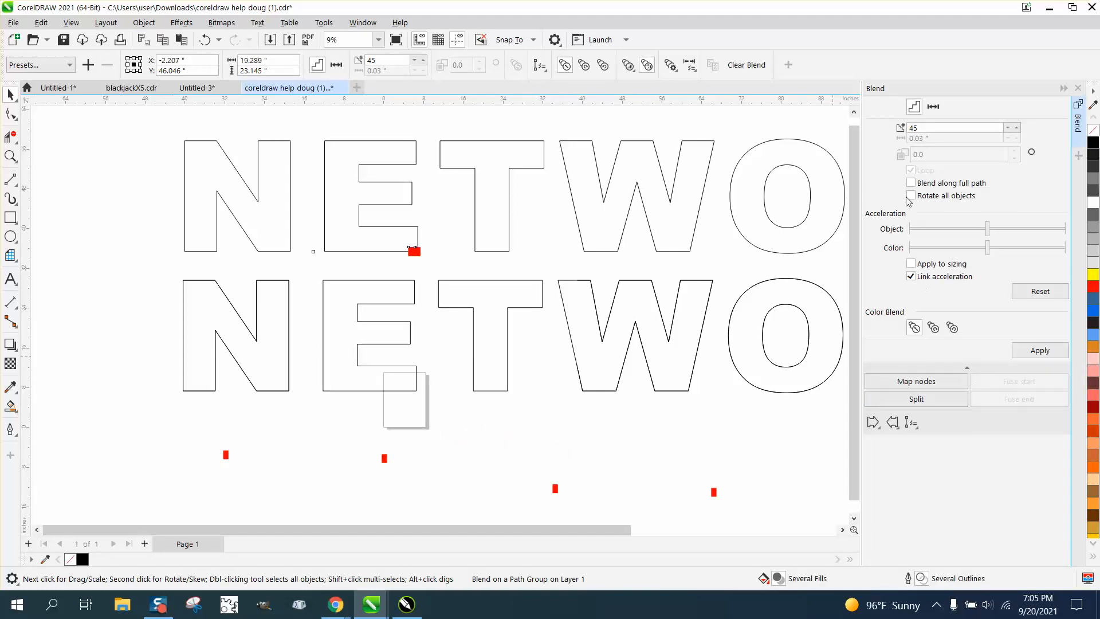
pyautogui.click(911, 183)
pyautogui.write('40')
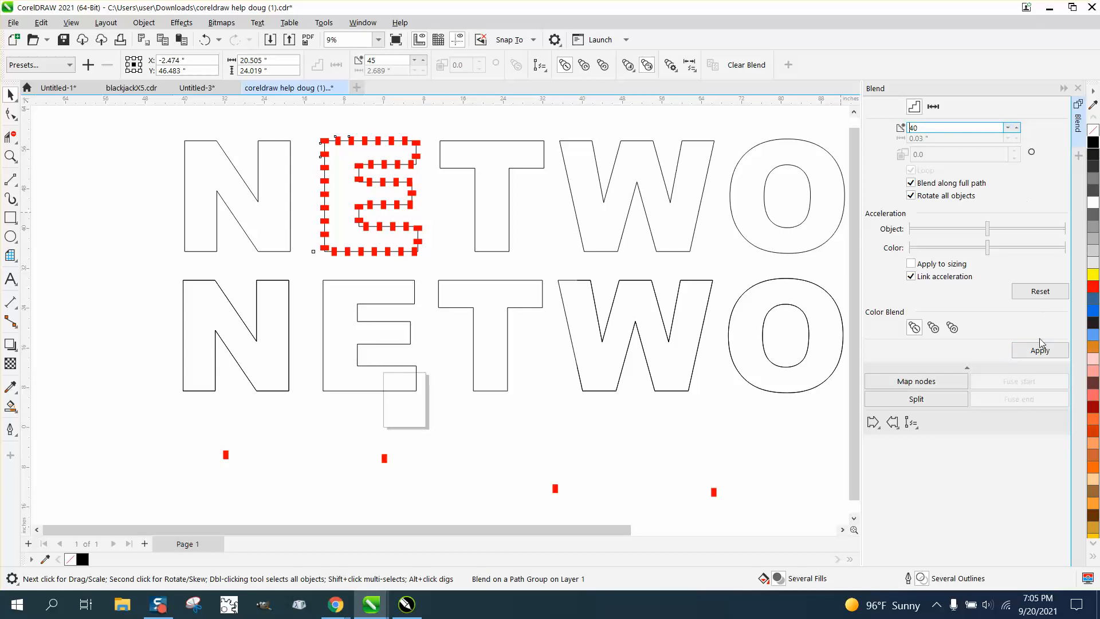
pyautogui.click(1040, 350)
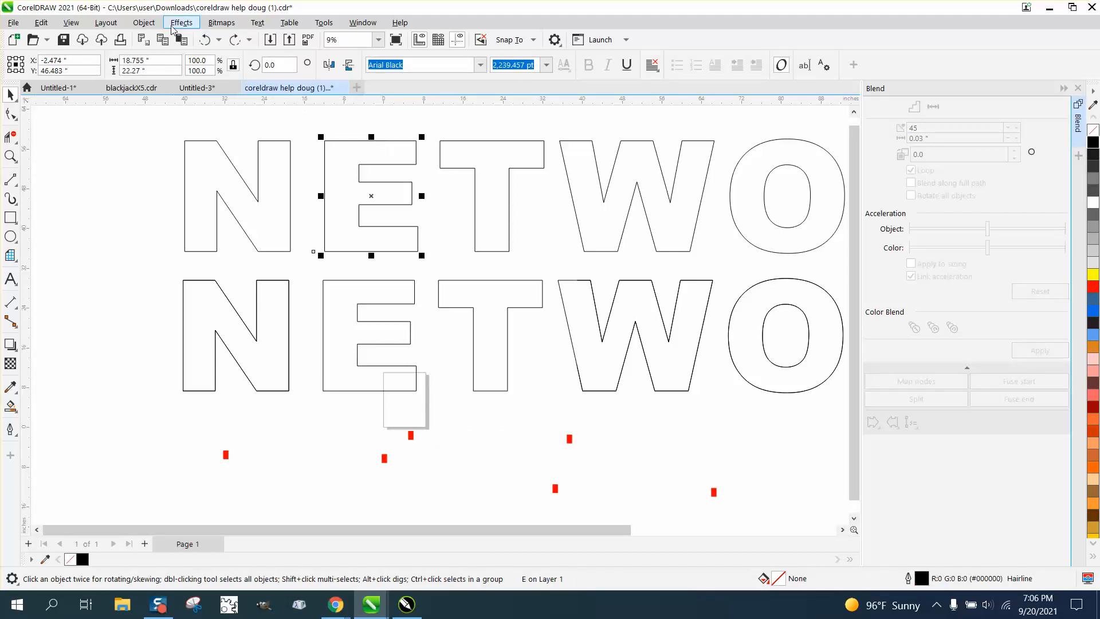
# - Add a 0.75-inch inside contour to the upper E and break the contour apart
pyautogui.click(181, 22)
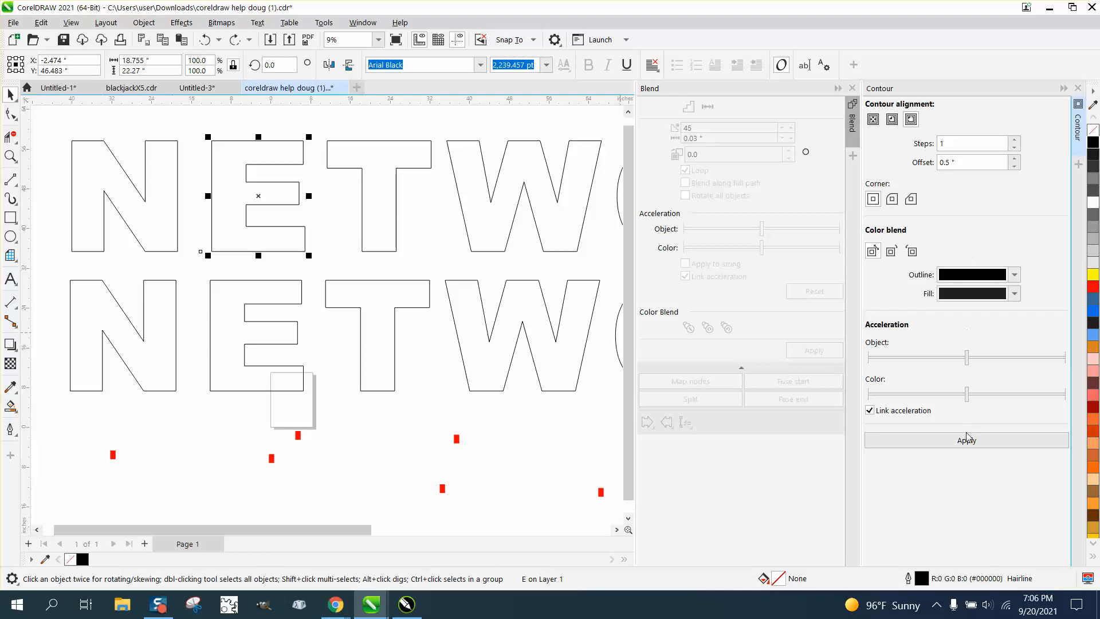
pyautogui.click(966, 440)
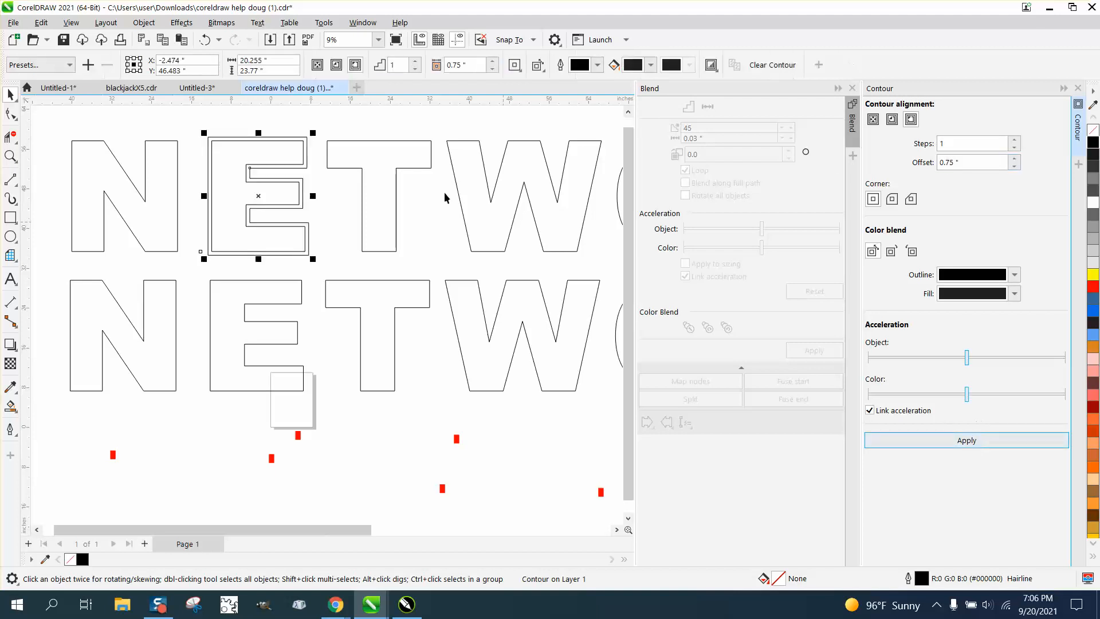
pyautogui.click(143, 22)
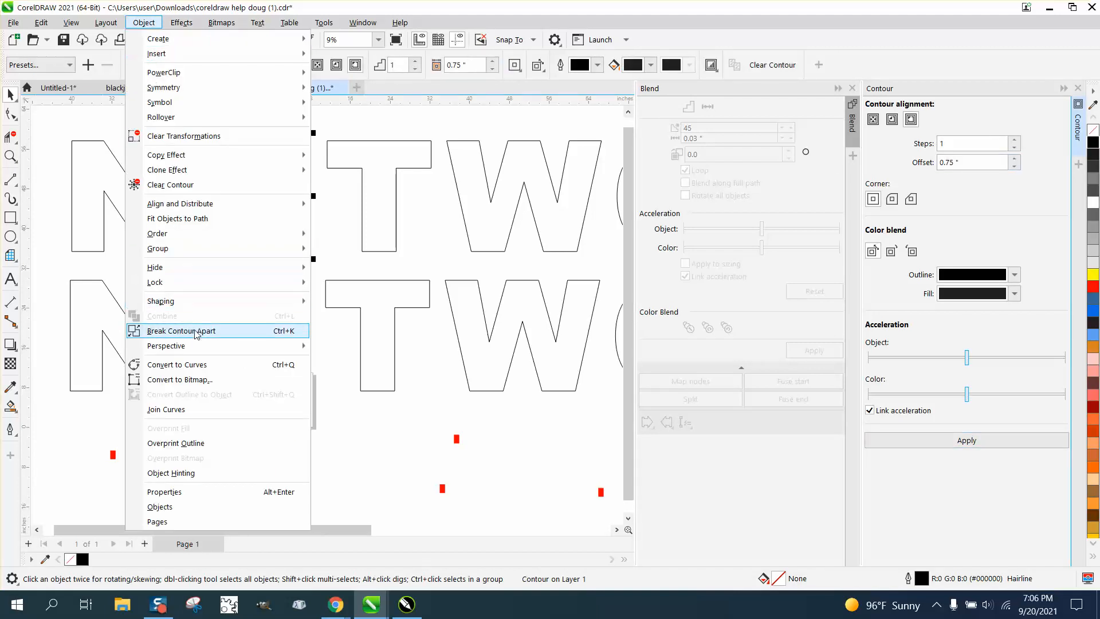
pyautogui.click(181, 331)
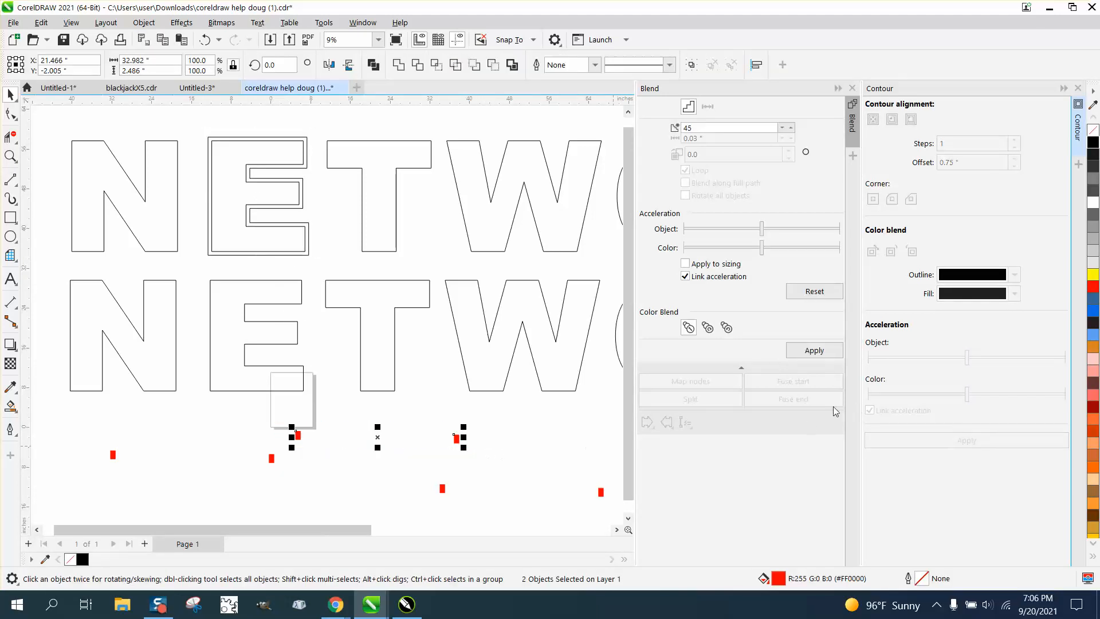
pyautogui.moveTo(512, 428)
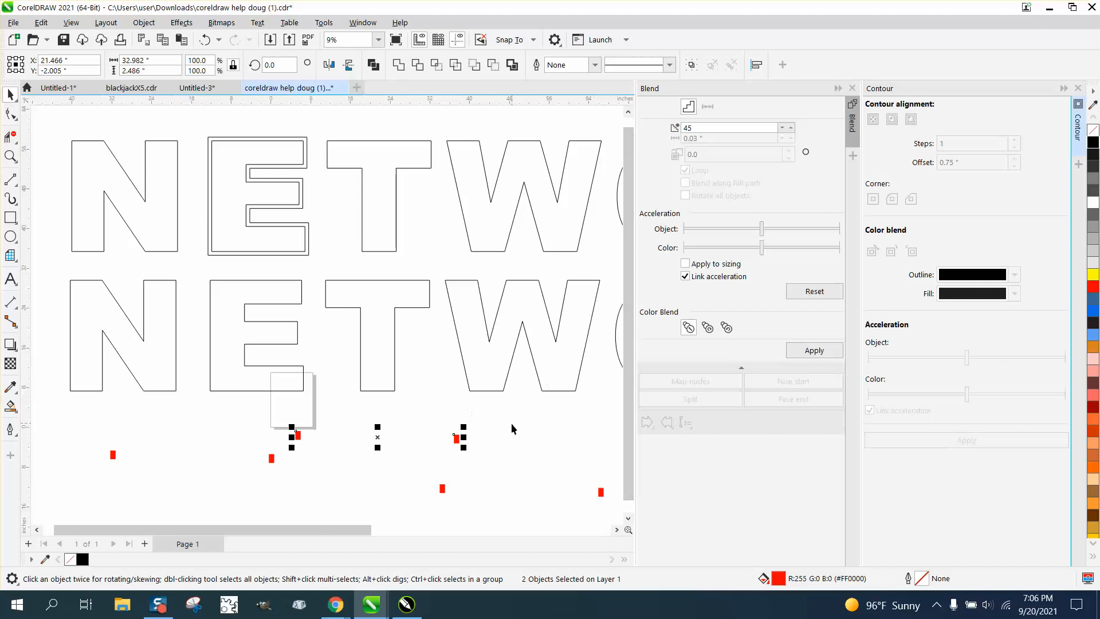
pyautogui.moveTo(813, 350)
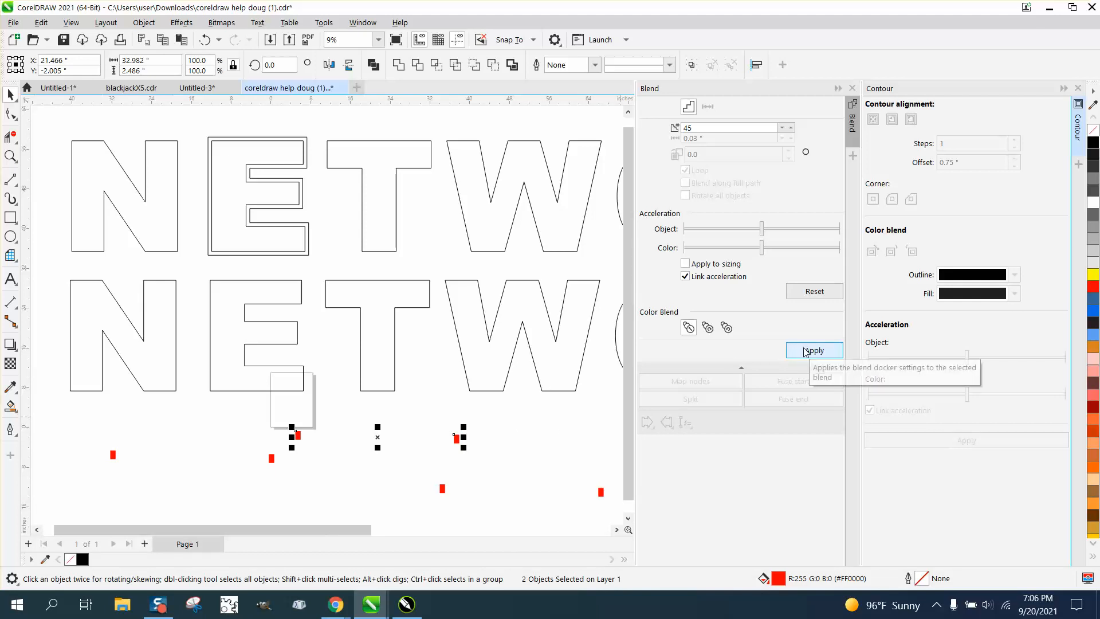
# - Blend the red rectangles in 45 steps along the E's full contour path, each rotated
pyautogui.click(812, 350)
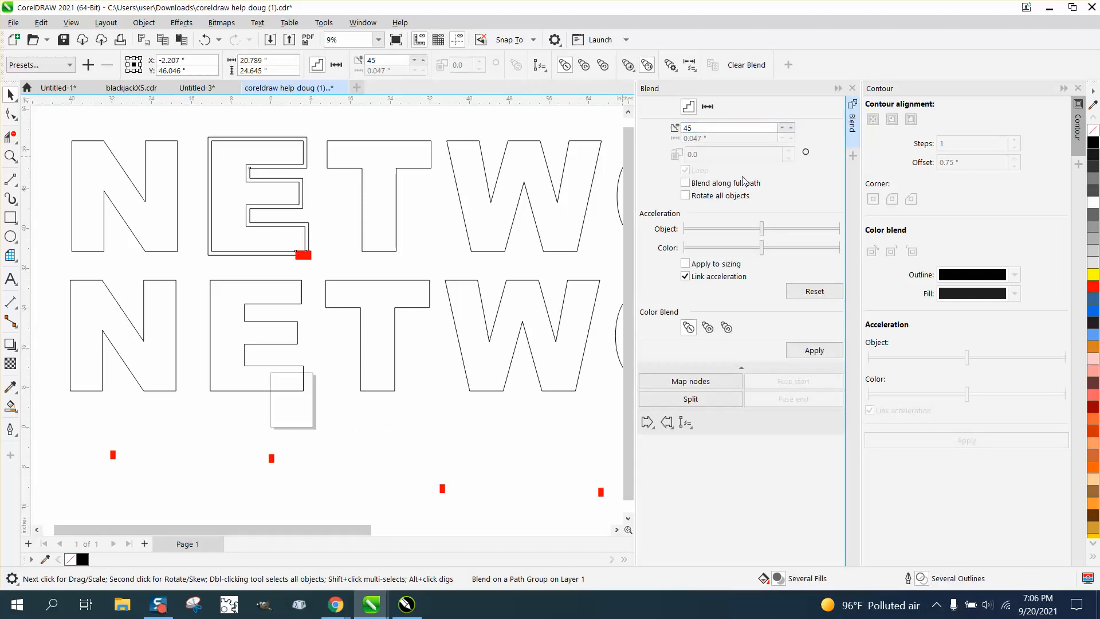
pyautogui.click(685, 182)
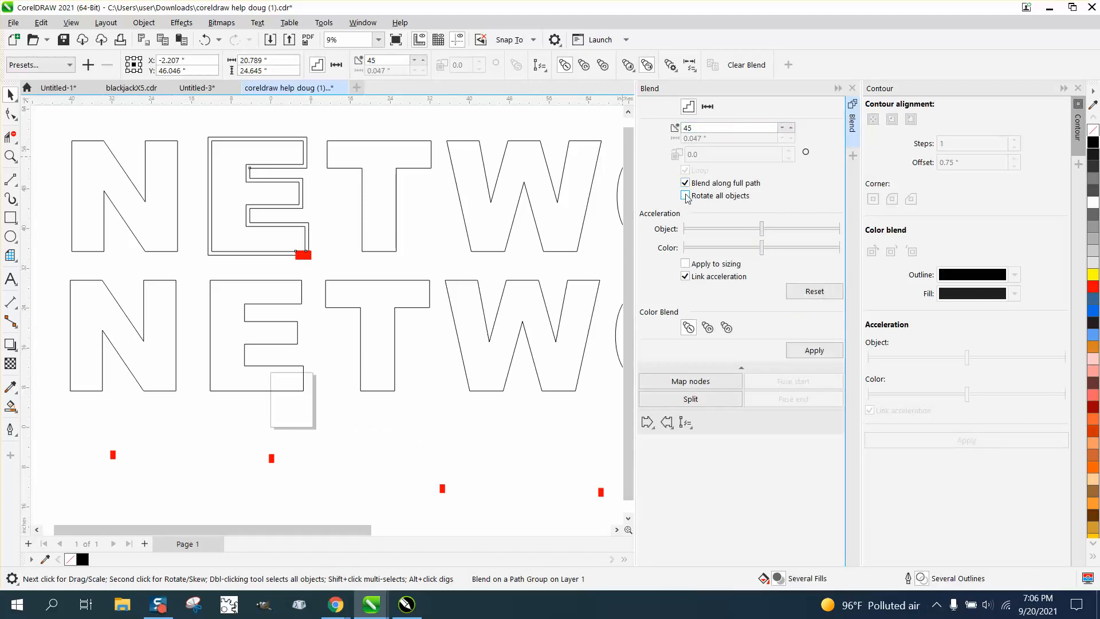
pyautogui.click(685, 196)
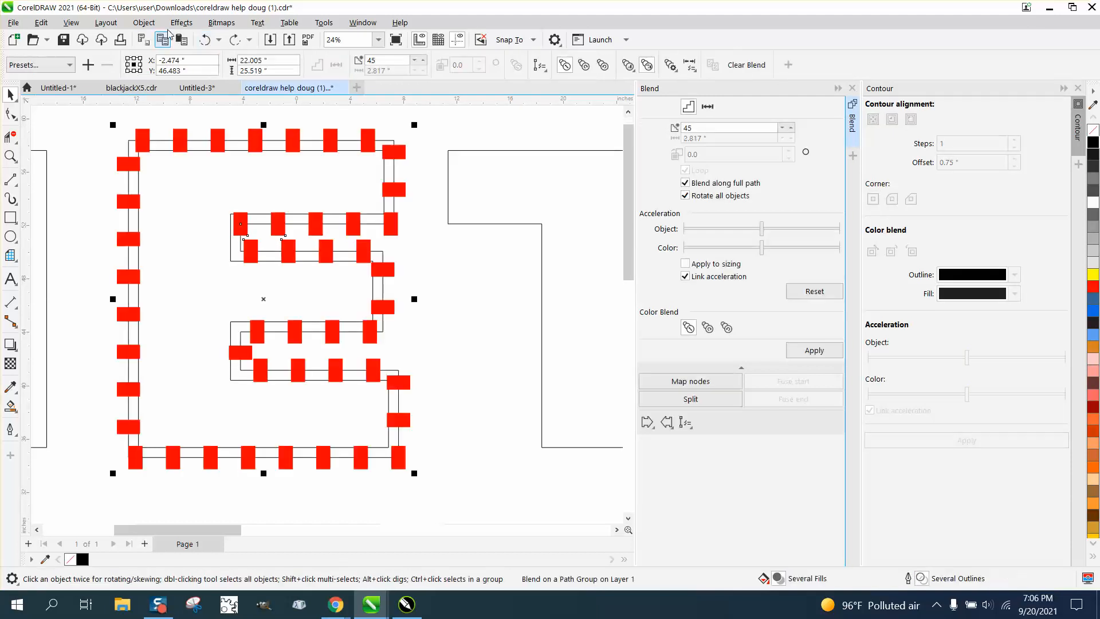
# - Break the E's blend apart, then select a loose rectangle and the E to confirm they're separate
pyautogui.click(144, 23)
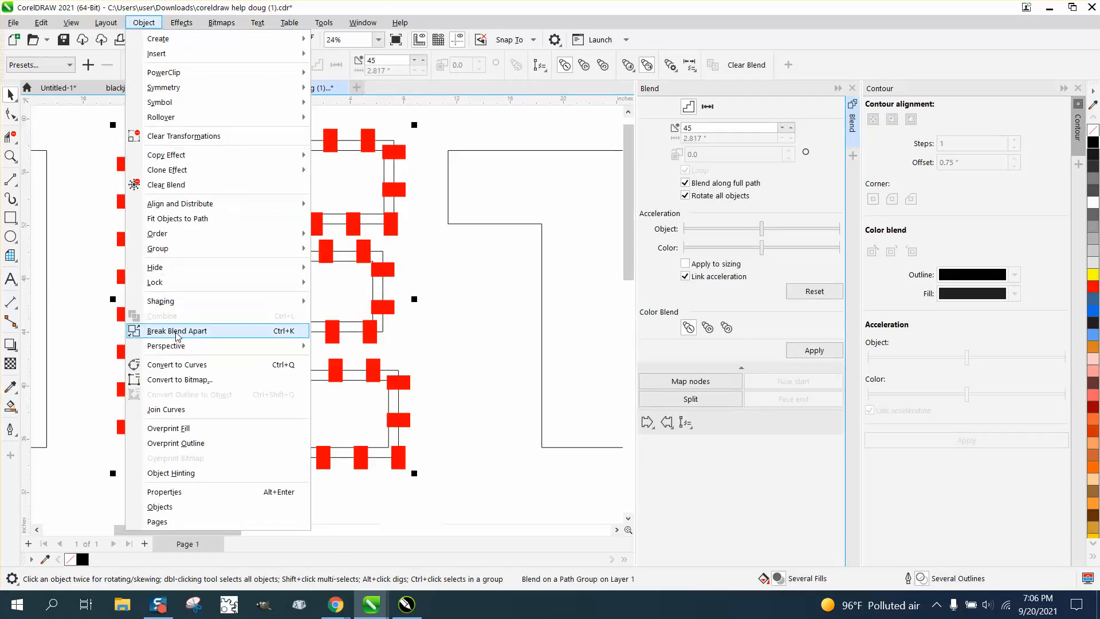
pyautogui.click(178, 330)
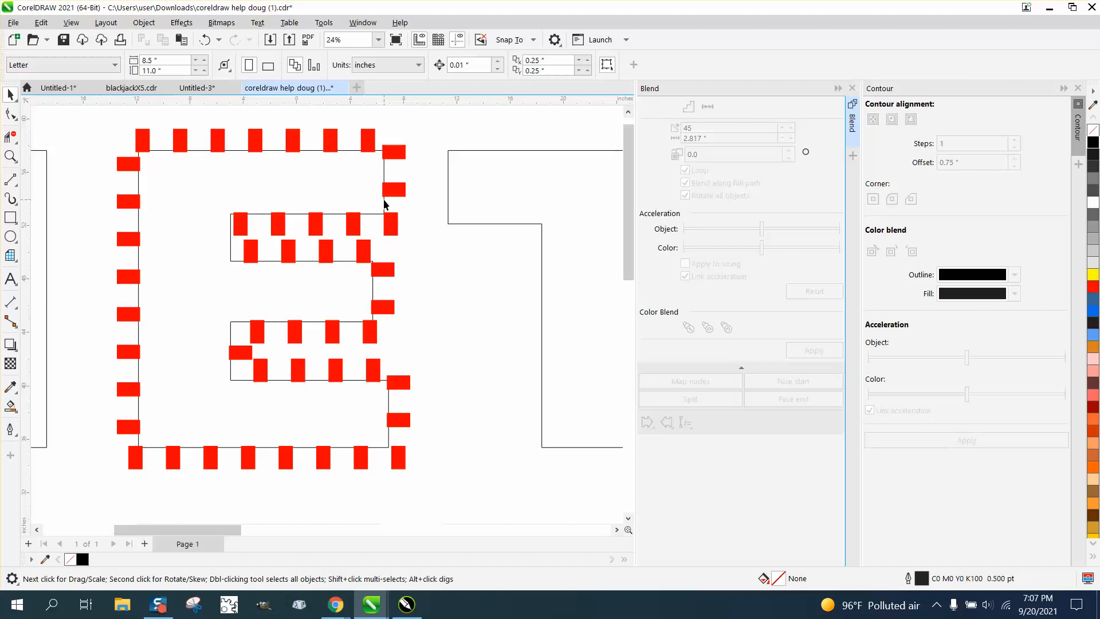
pyautogui.moveTo(394, 397)
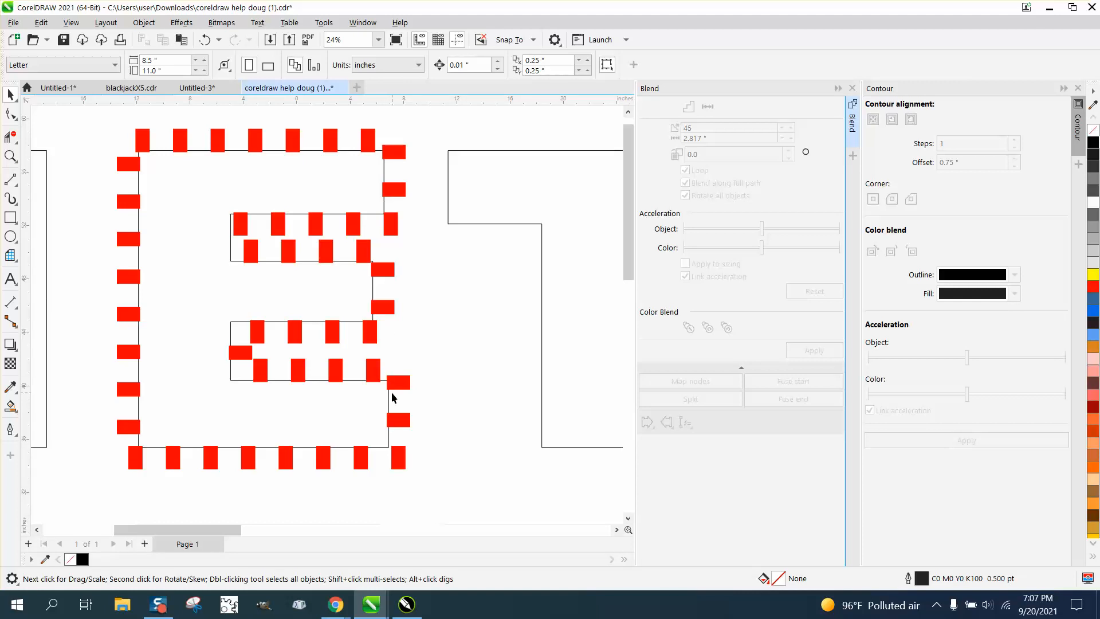
pyautogui.moveTo(400, 225)
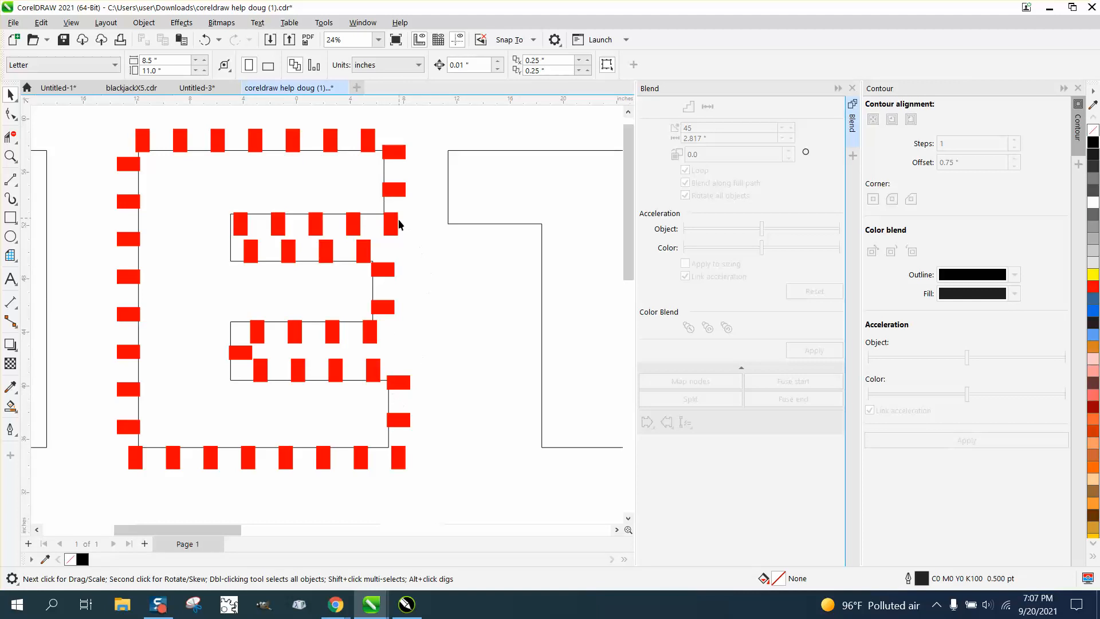
pyautogui.moveTo(398, 181)
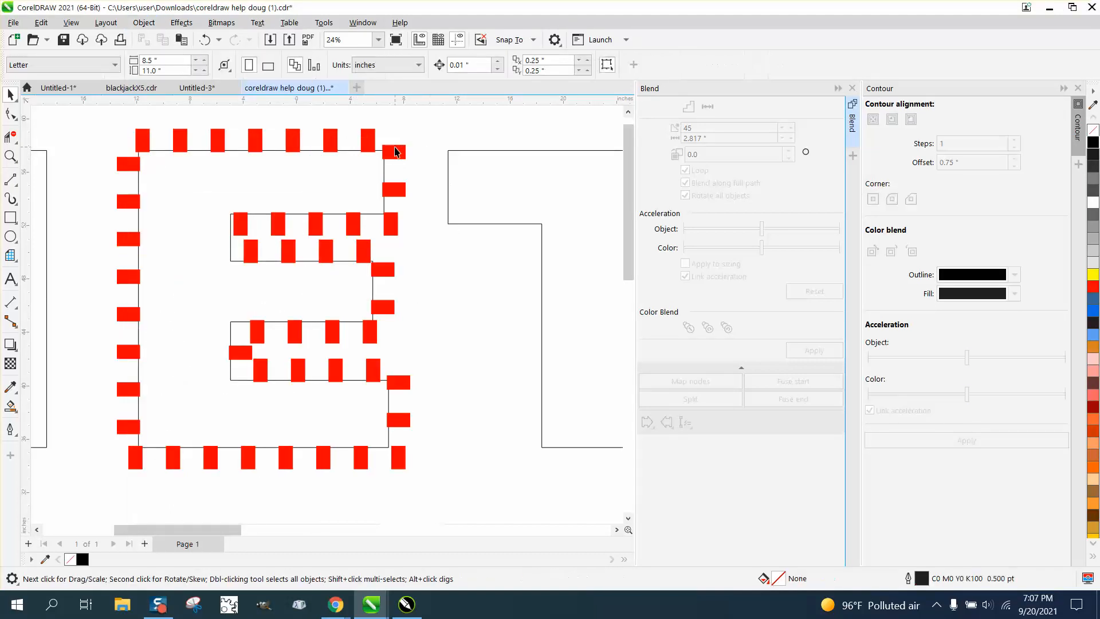
pyautogui.click(394, 153)
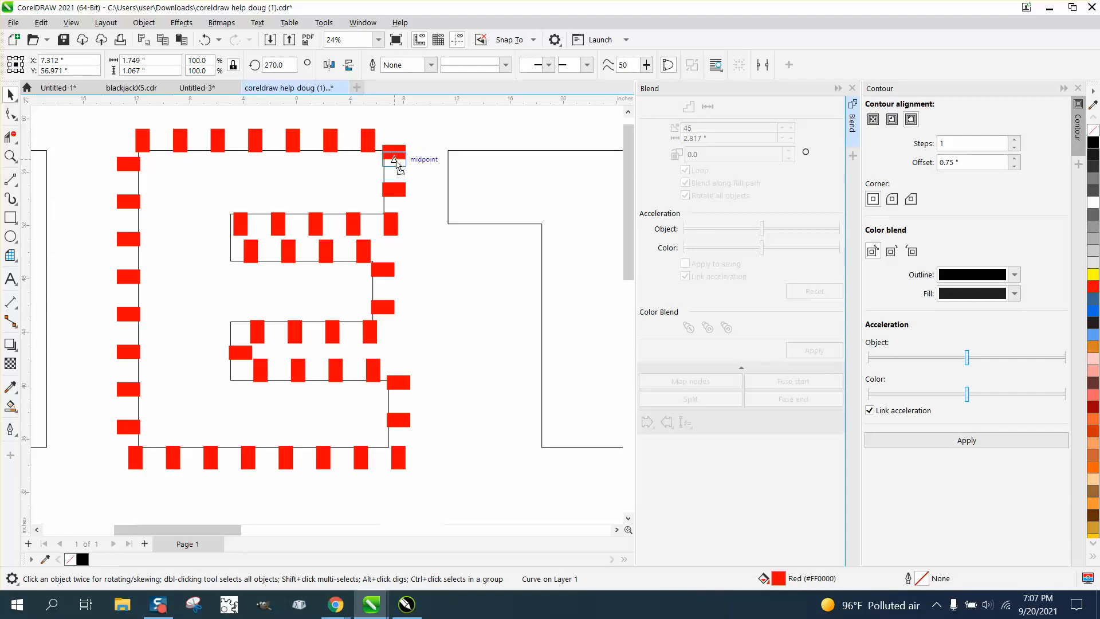
pyautogui.click(394, 159)
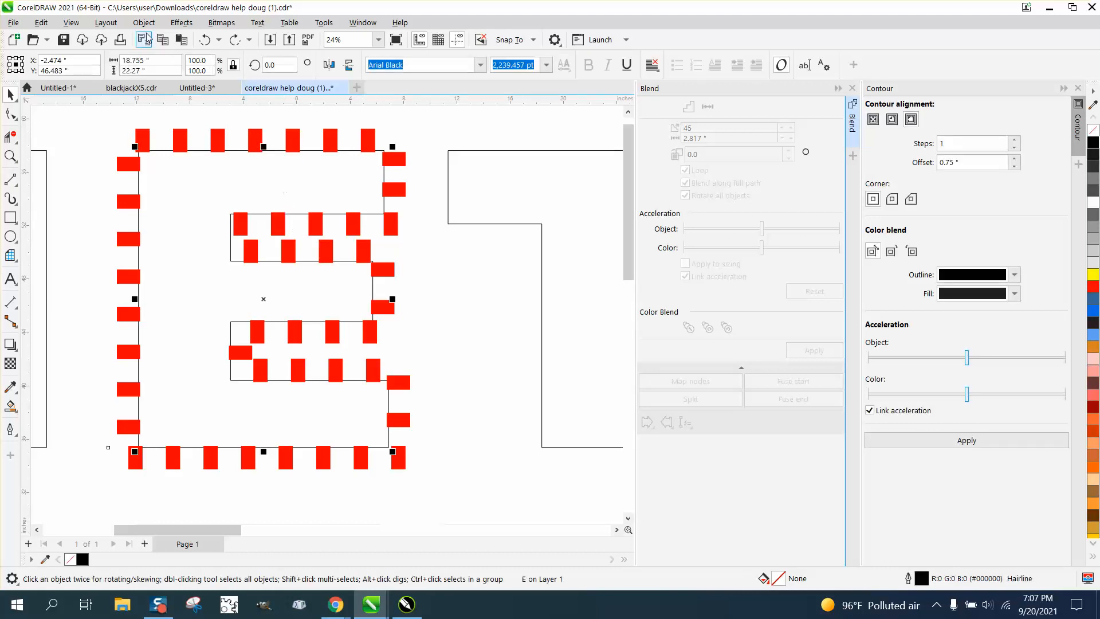
# - Lock the upper E outline in place using the Object menu
pyautogui.click(144, 23)
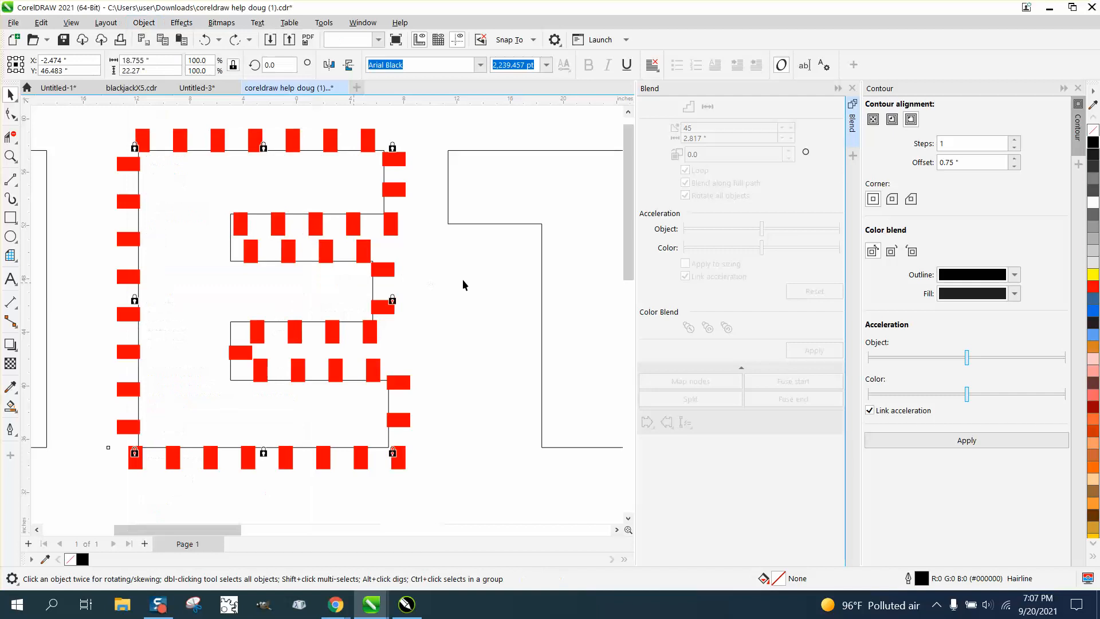
pyautogui.click(246, 237)
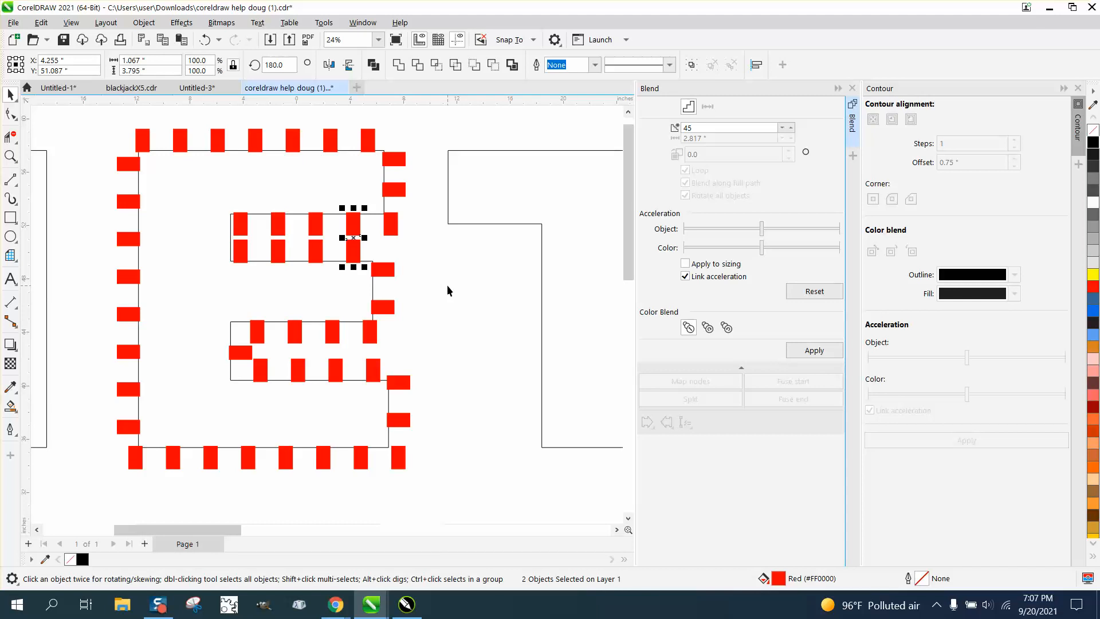
pyautogui.moveTo(232, 356)
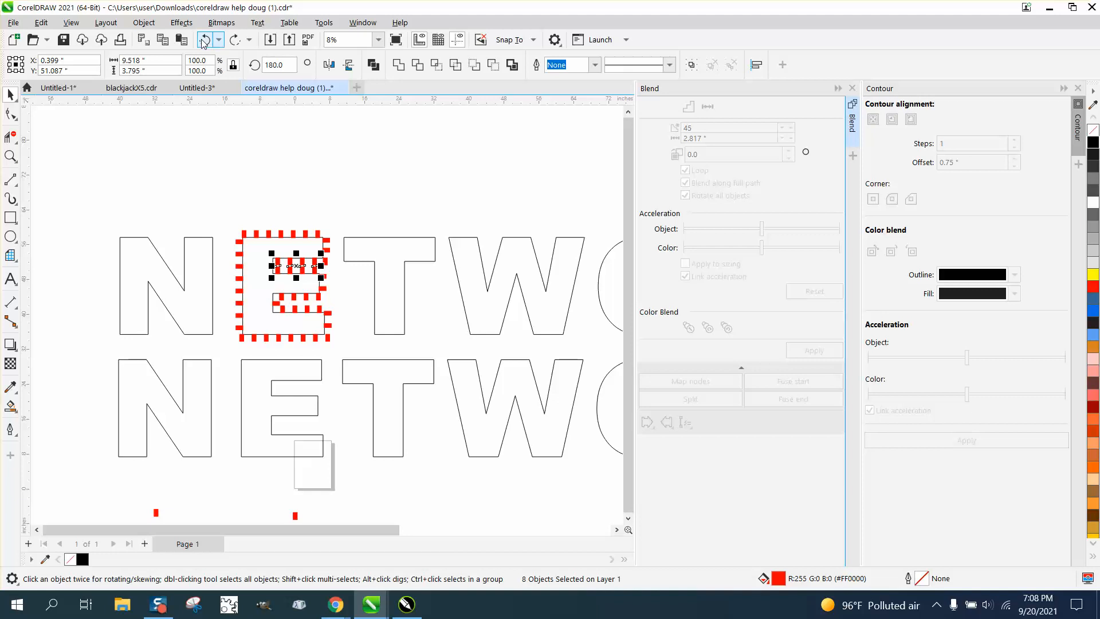
# - Zoom out, select the upper N, and convert it to curves
pyautogui.click(200, 39)
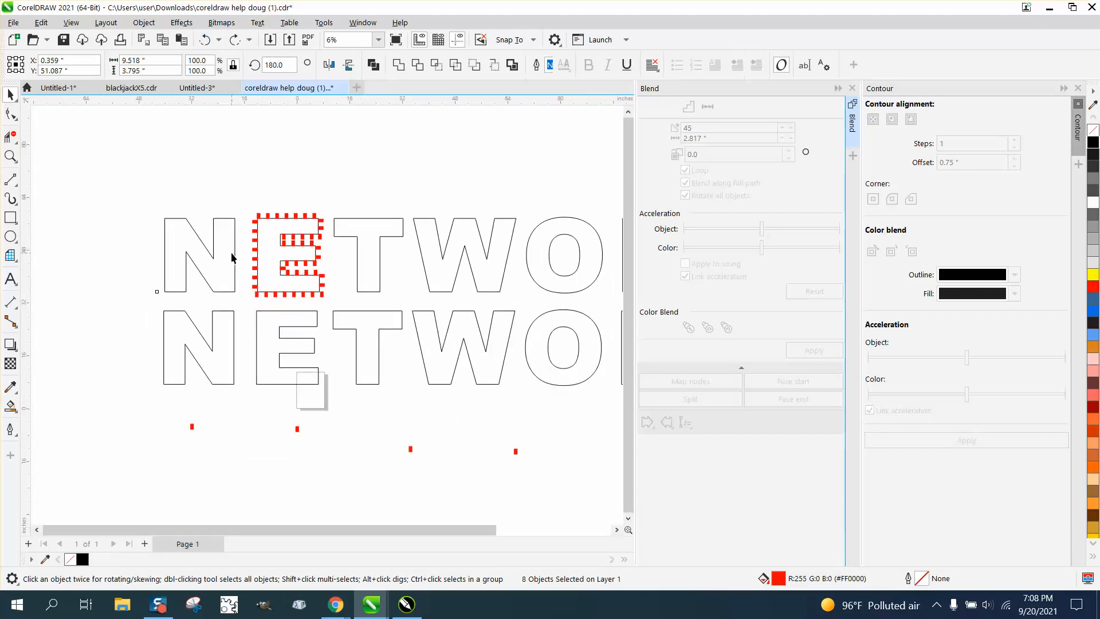
pyautogui.click(198, 254)
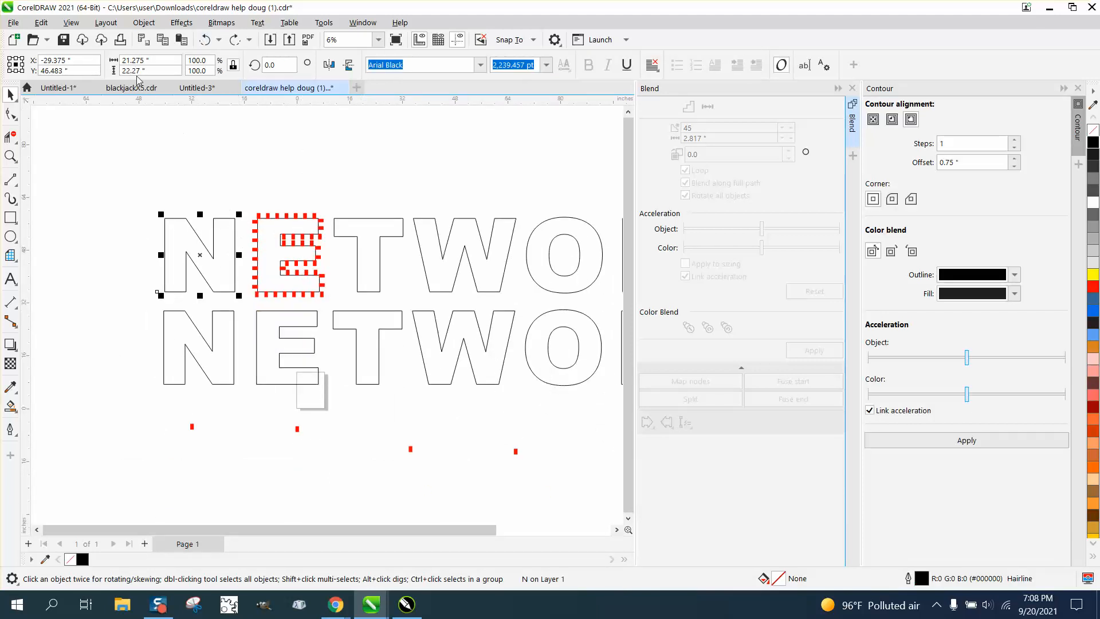
pyautogui.click(143, 22)
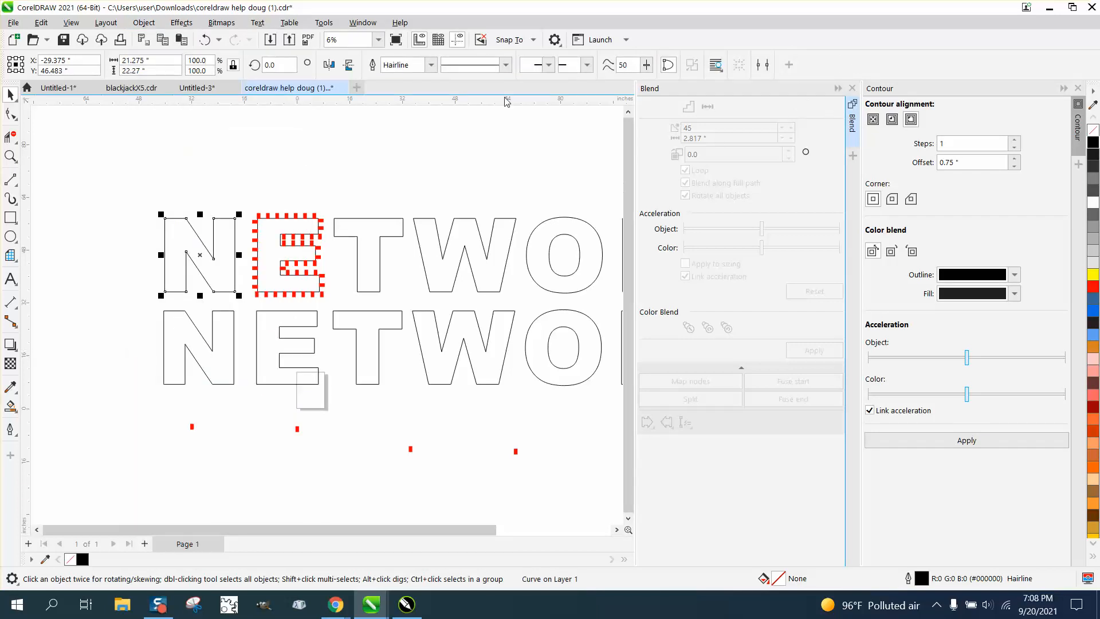
pyautogui.click(362, 22)
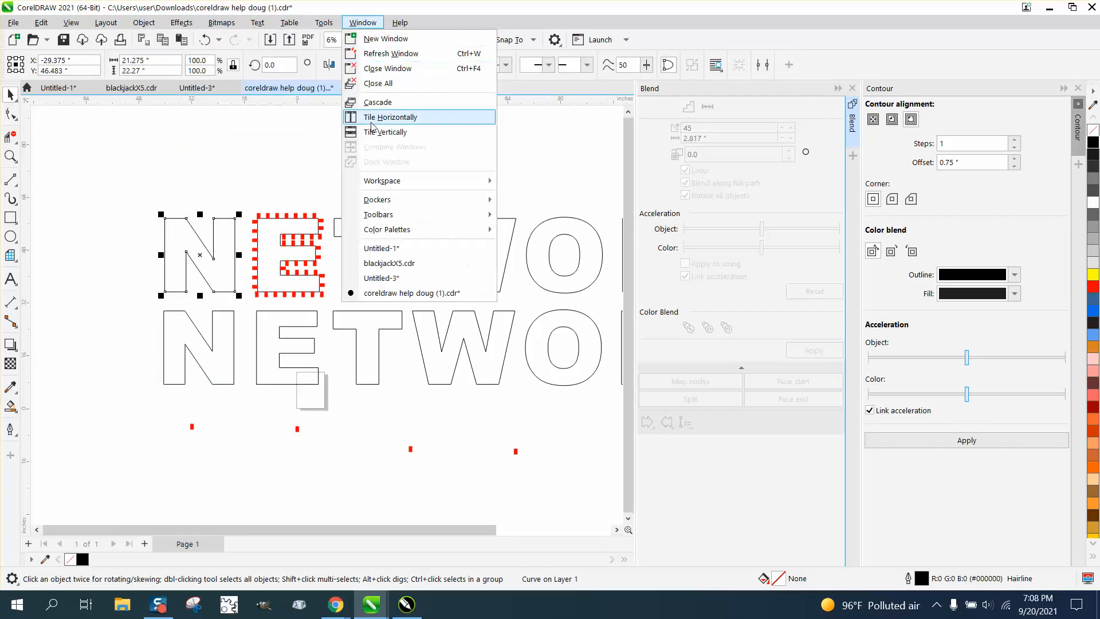
# - Show the N's curve length in the Objects and Properties dockers, then convert the T to curves
pyautogui.click(378, 200)
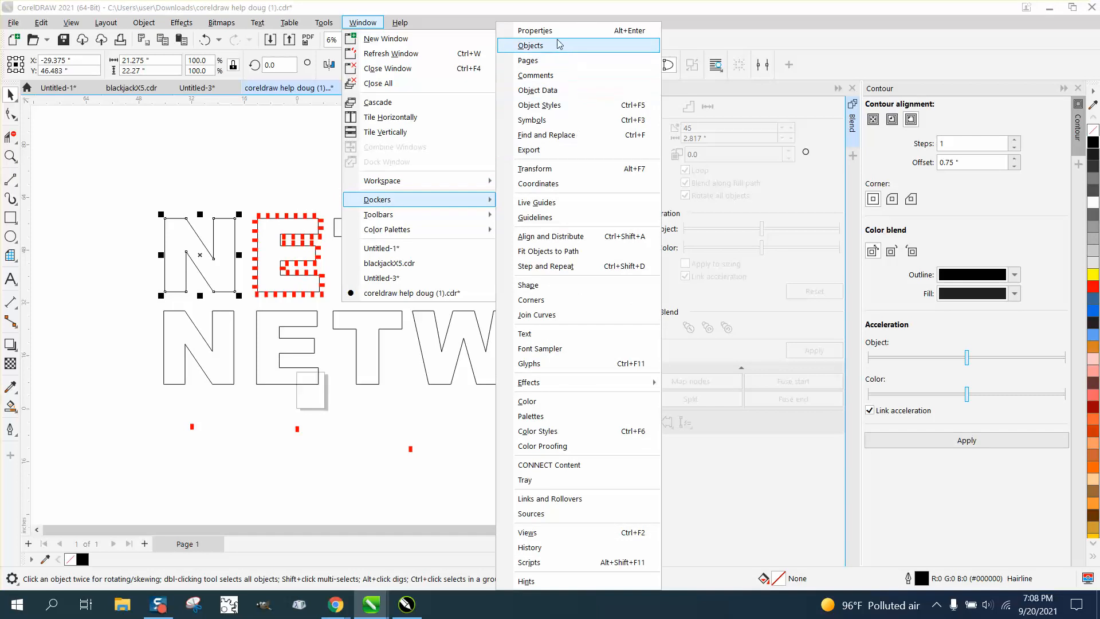
pyautogui.click(532, 45)
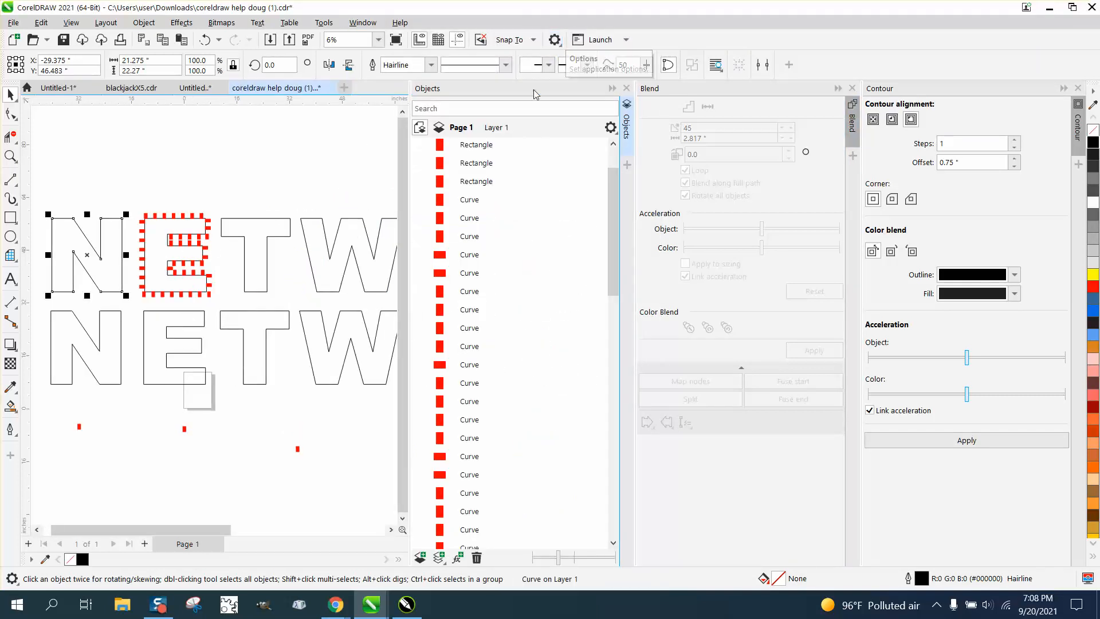
pyautogui.click(625, 88)
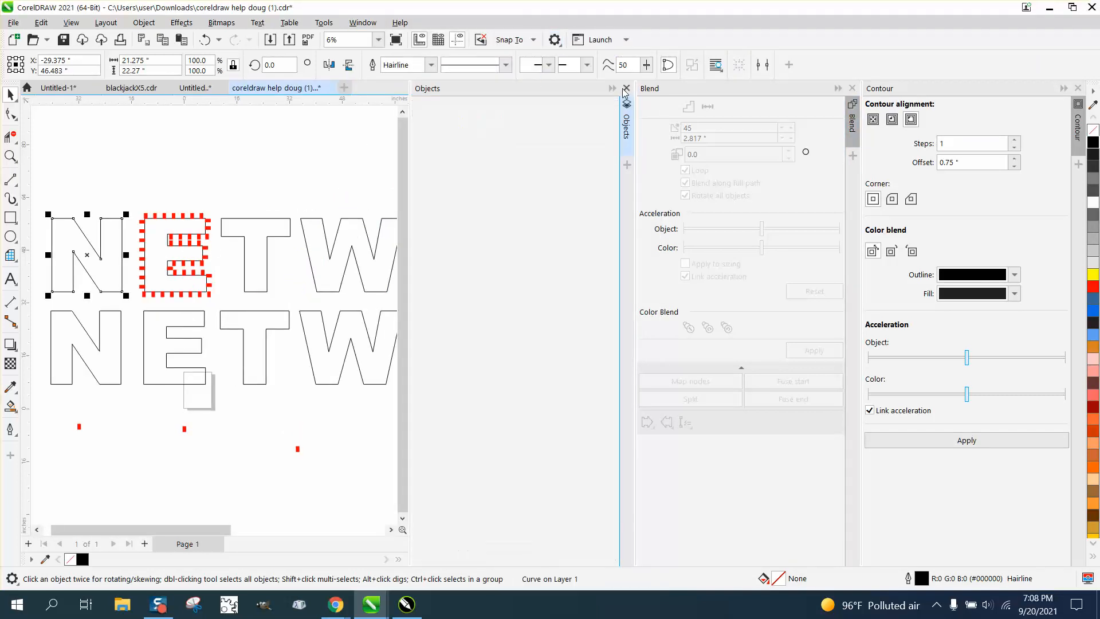
pyautogui.click(363, 22)
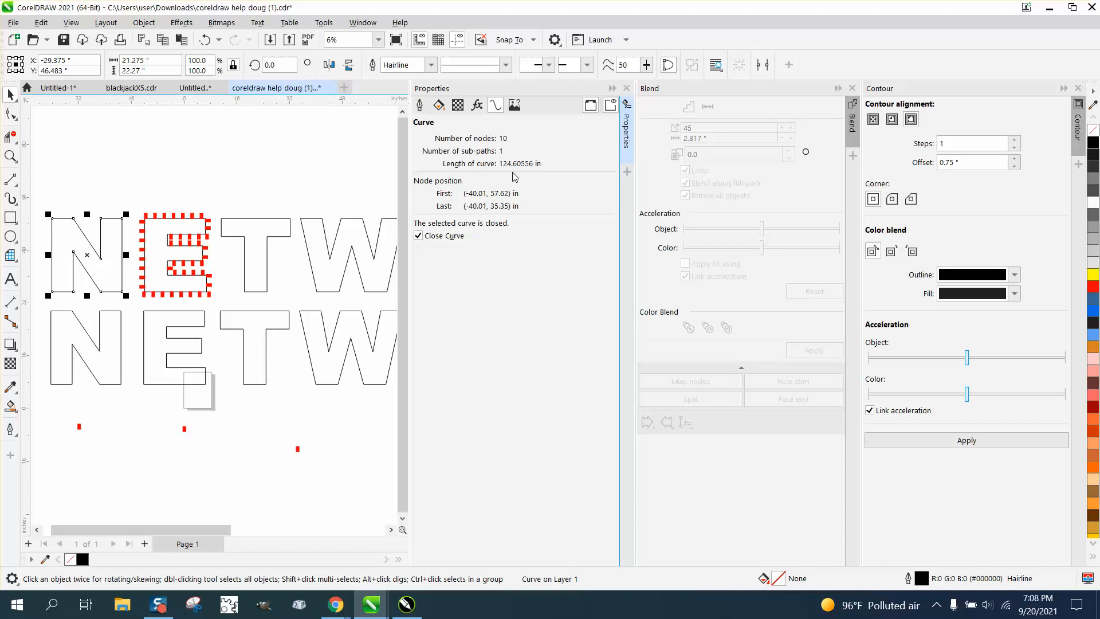
pyautogui.moveTo(419, 185)
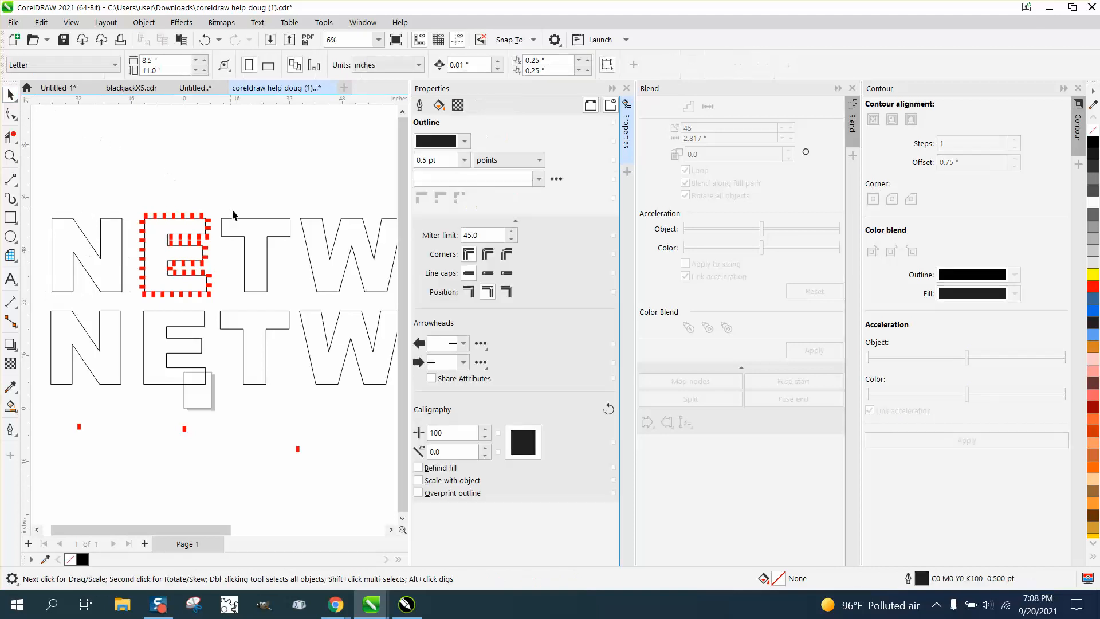
pyautogui.click(254, 254)
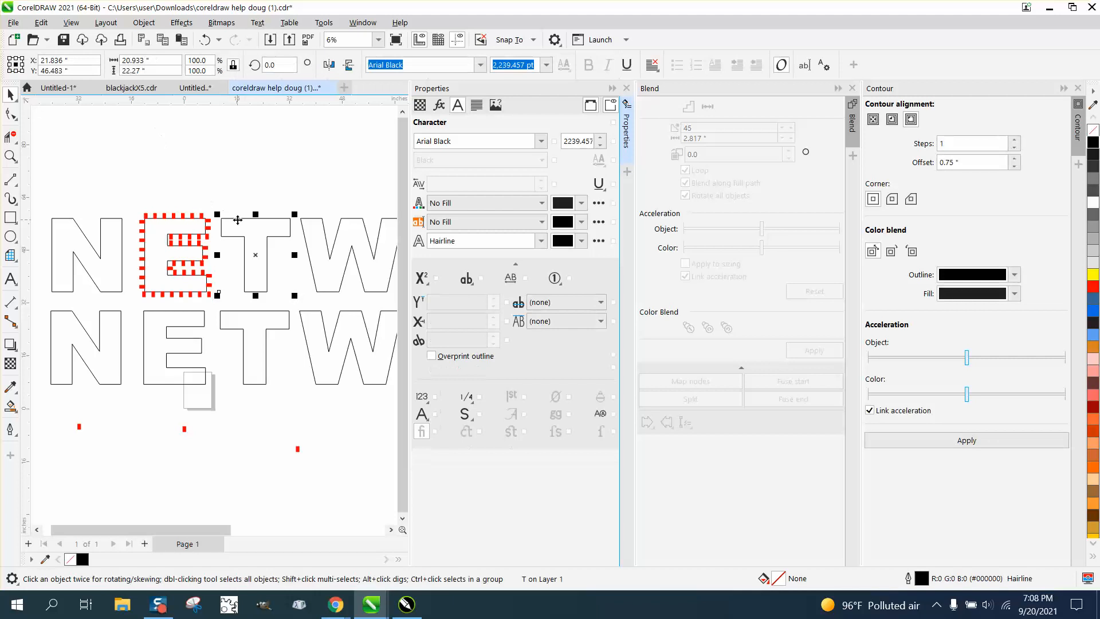
pyautogui.click(143, 23)
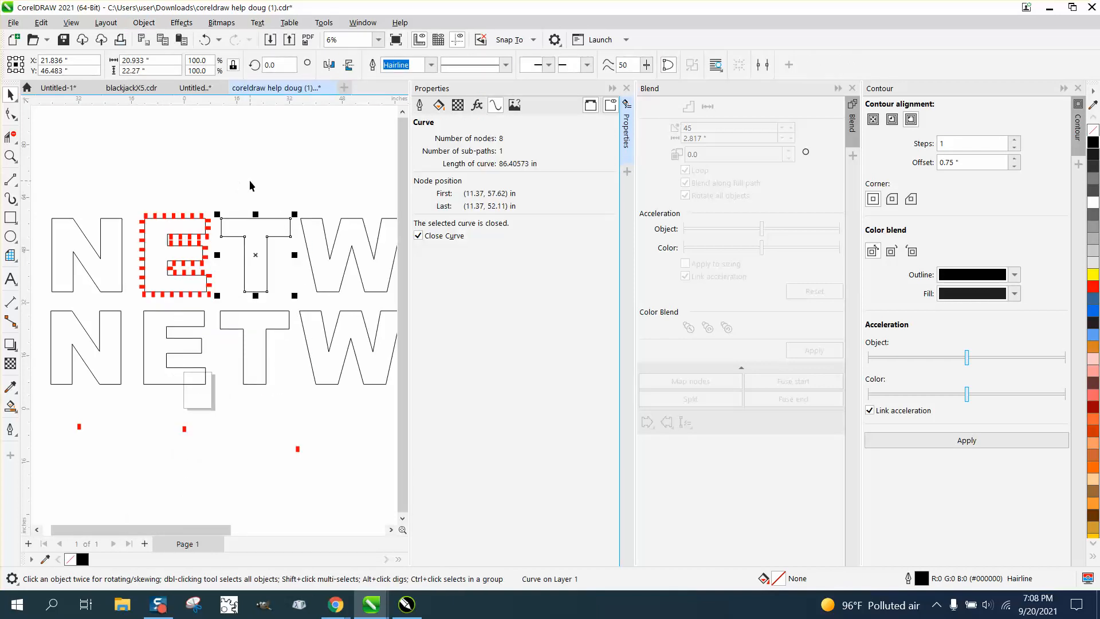
pyautogui.moveTo(509, 177)
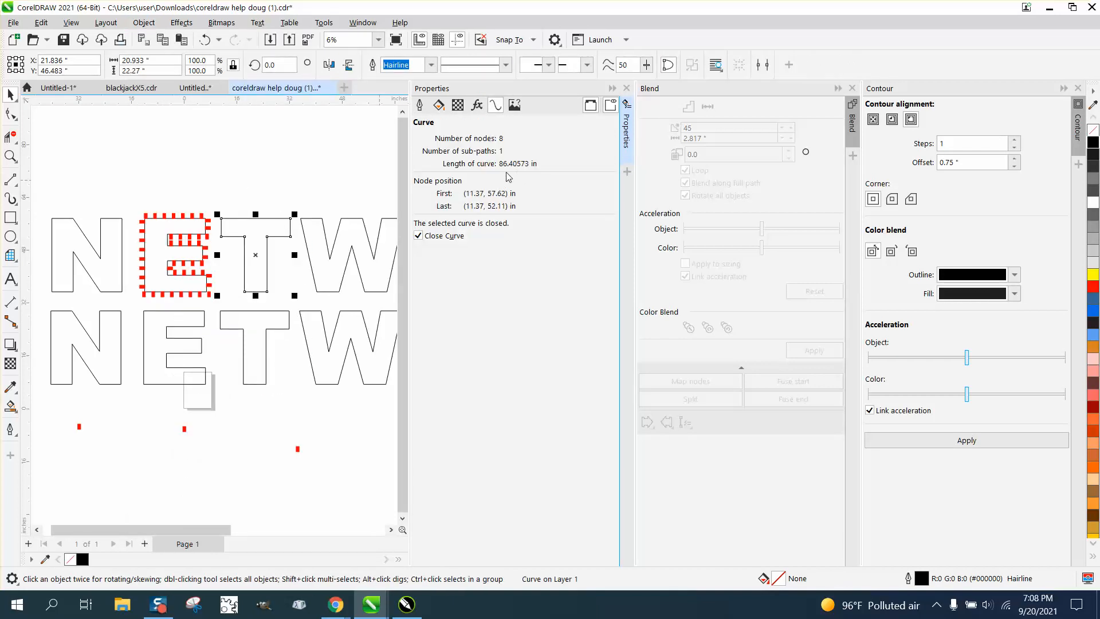
pyautogui.moveTo(117, 243)
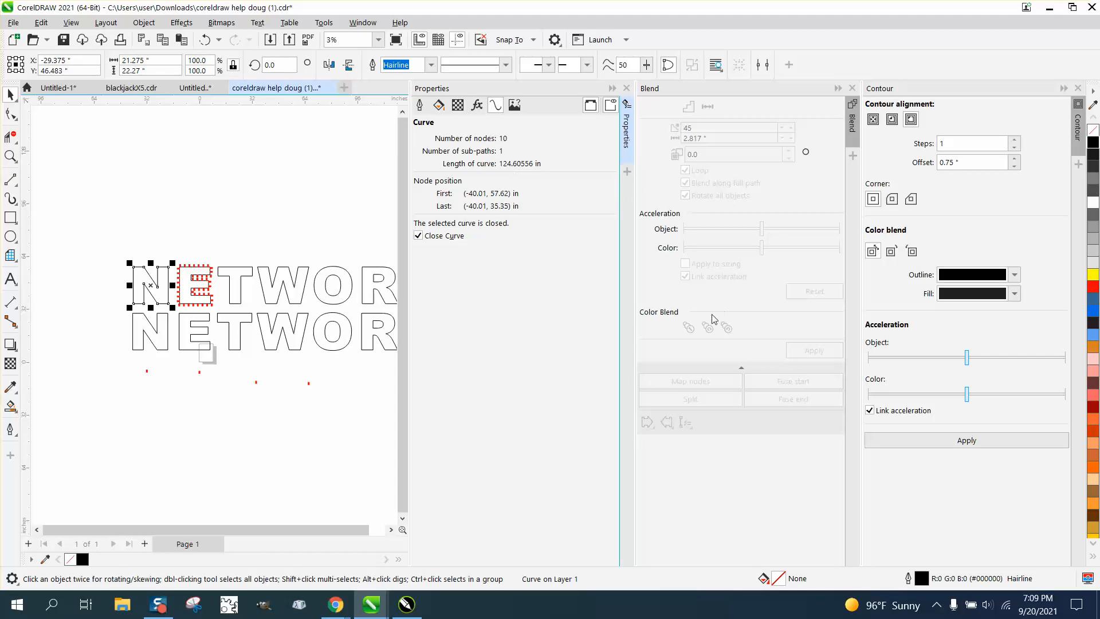
# - Calculate 125 ÷ 2 in Windows Calculator, getting 62.5
pyautogui.click(441, 603)
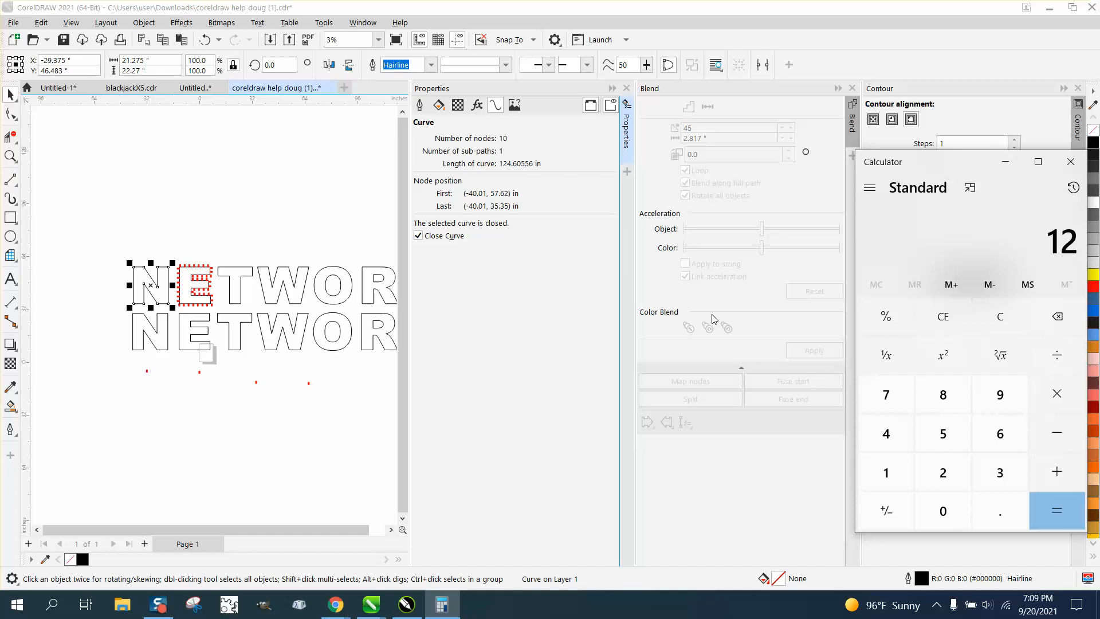
pyautogui.click(1056, 510)
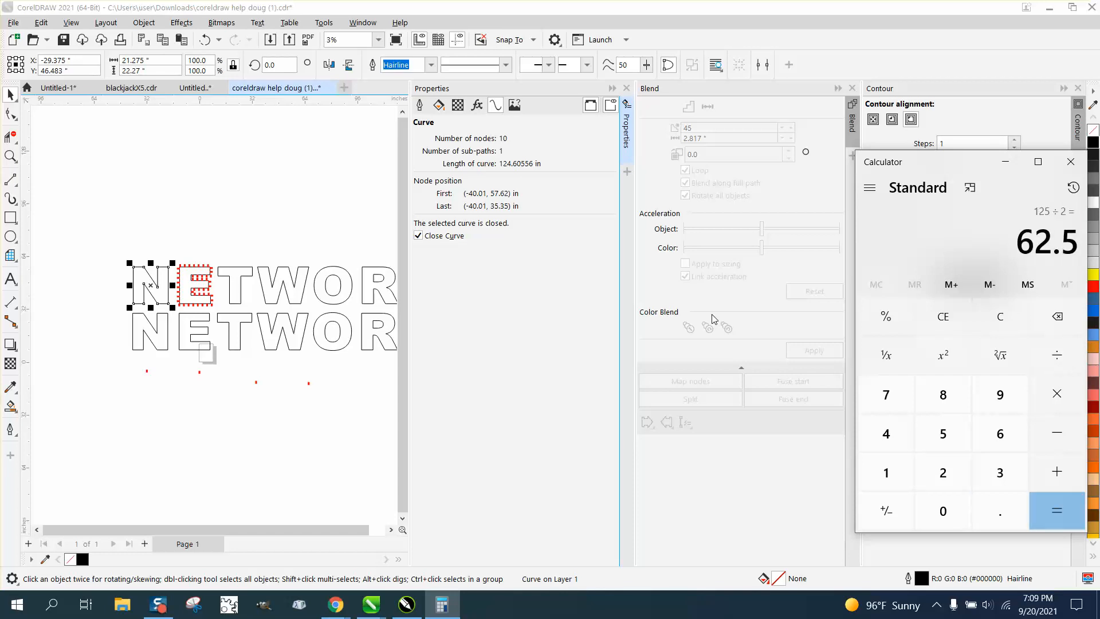
pyautogui.moveTo(375, 190)
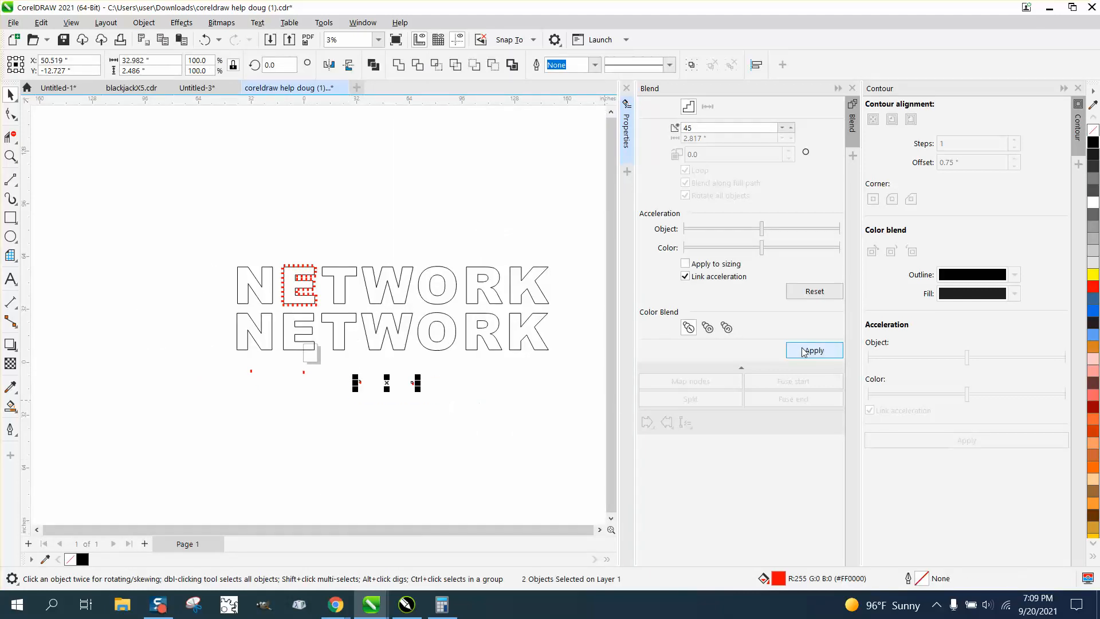
# - Blend the two red rectangles with 62 steps
pyautogui.click(730, 127)
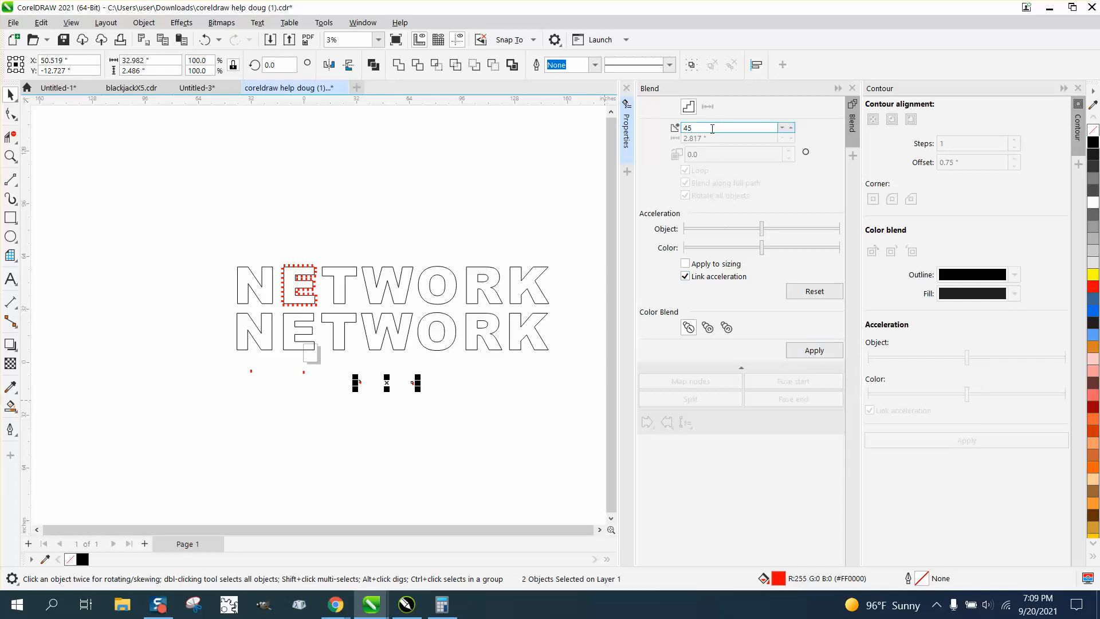
pyautogui.write('62')
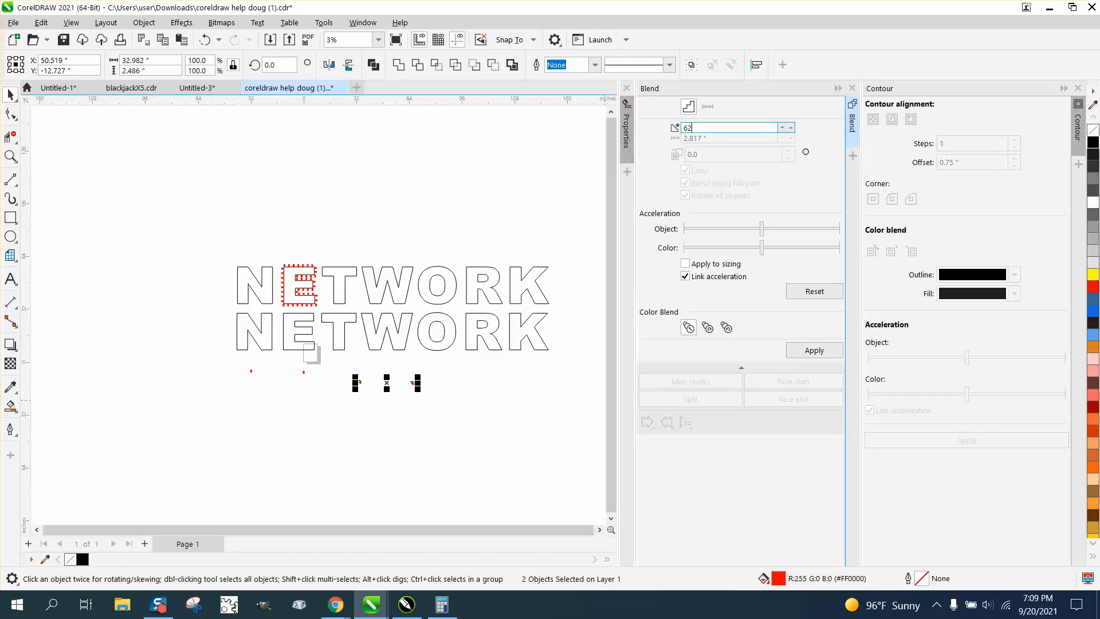
pyautogui.click(814, 350)
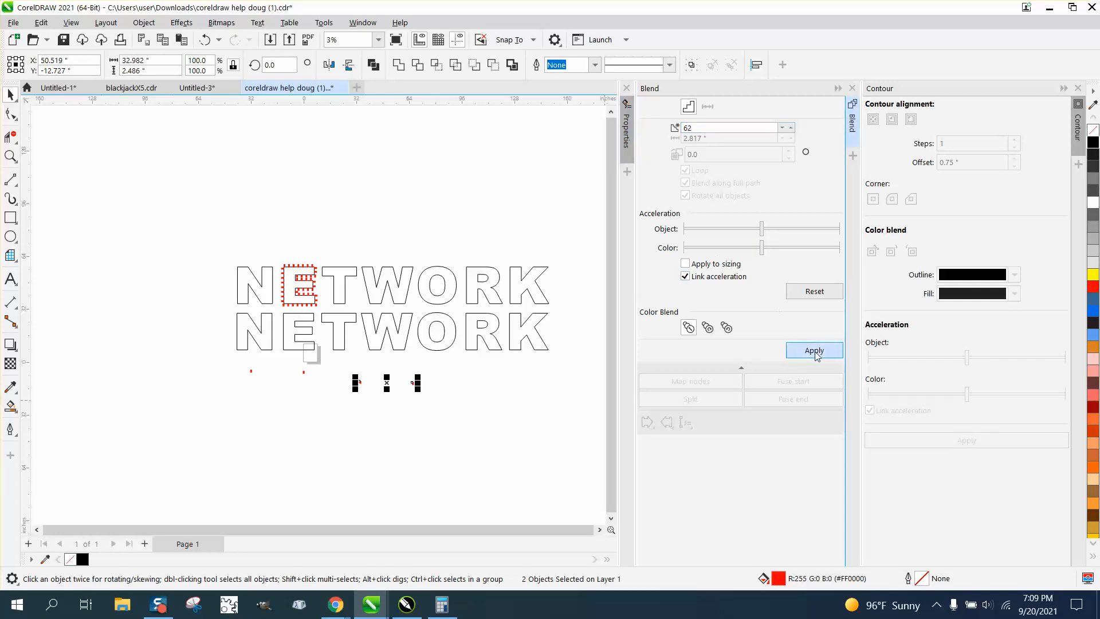
pyautogui.click(814, 350)
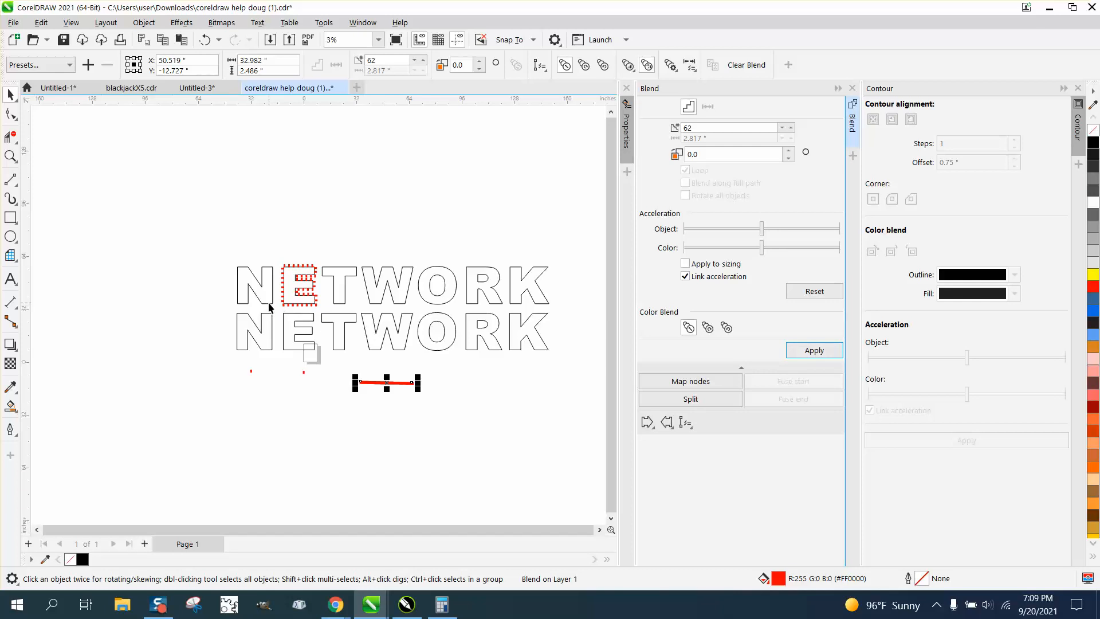
# - Fit the 62-step blend onto the N outline and spread it along the full path
pyautogui.click(684, 422)
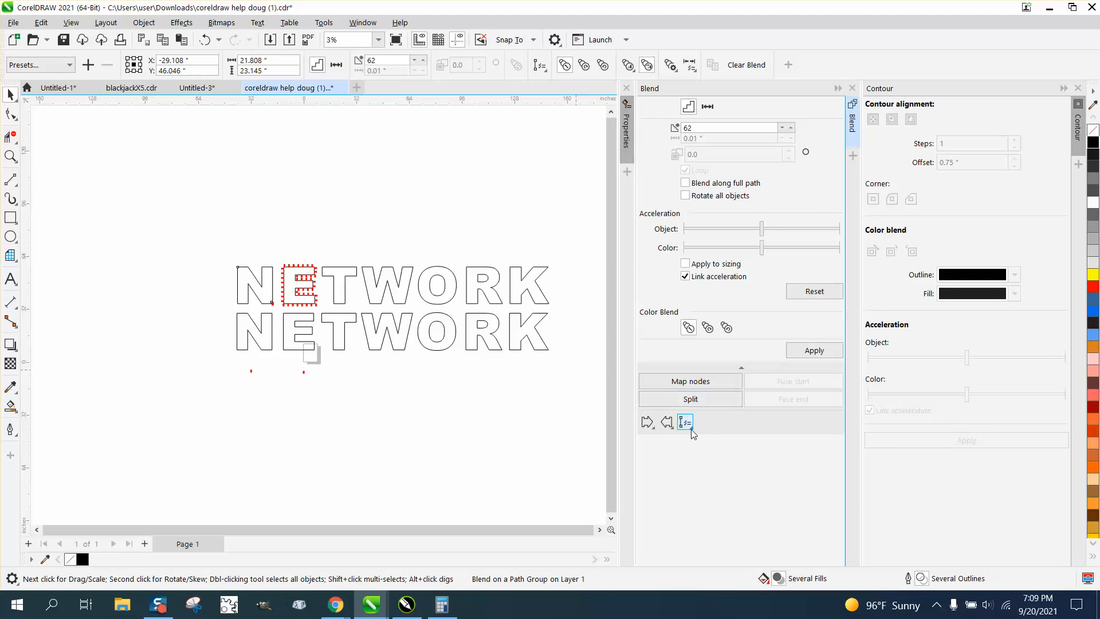
pyautogui.click(685, 184)
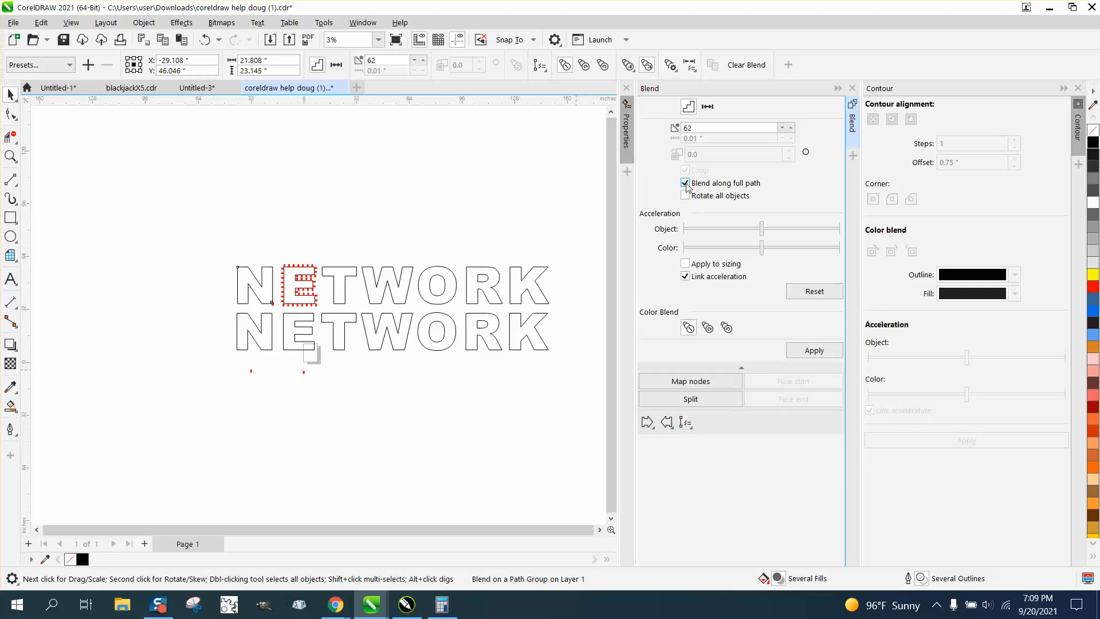
pyautogui.click(685, 195)
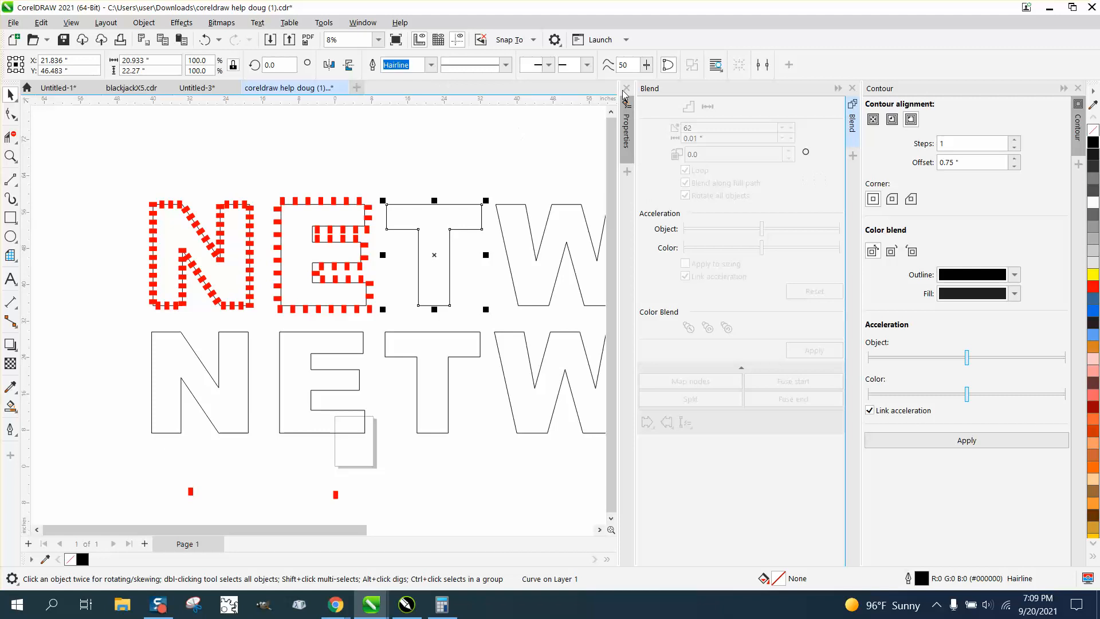
pyautogui.moveTo(1047, 153)
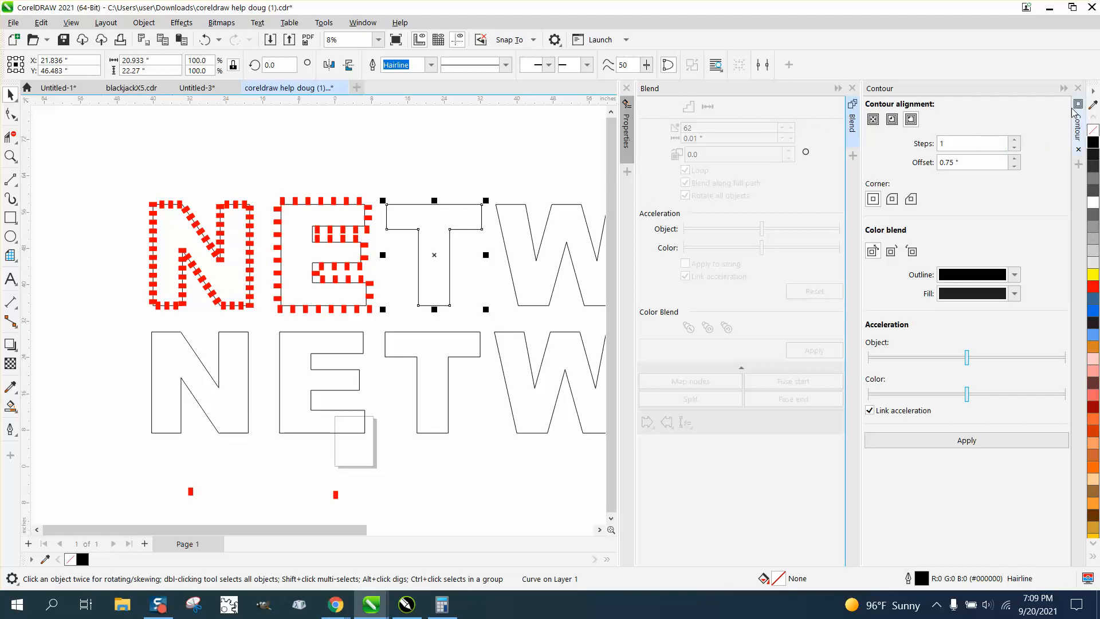
# - Select the top T outline in the Objects docker and check its 86.4-inch curve length
pyautogui.click(362, 23)
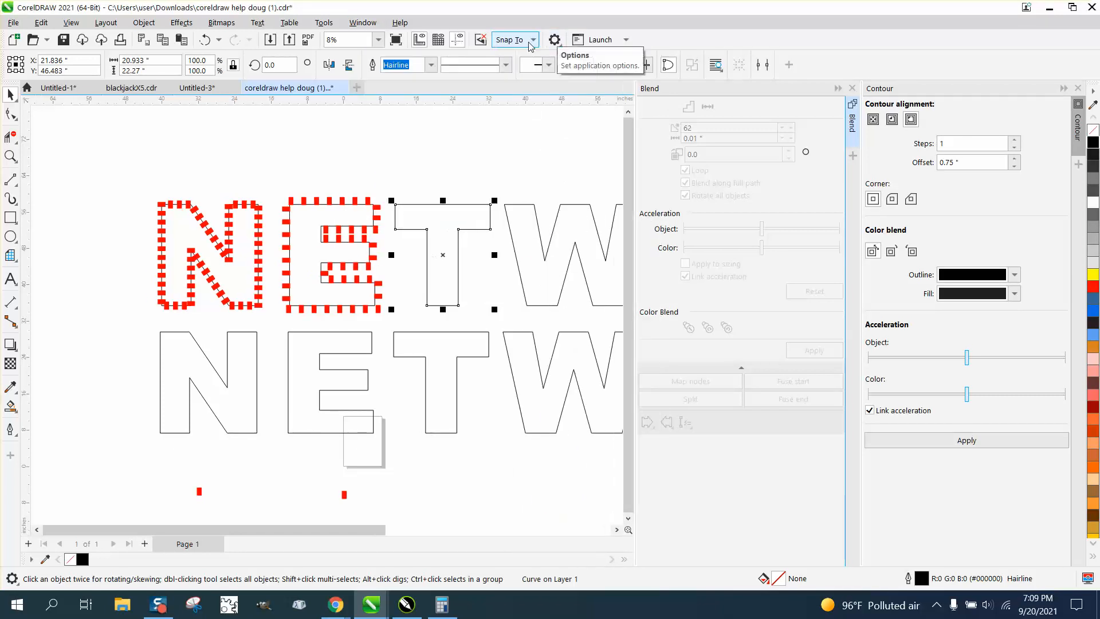
pyautogui.click(362, 22)
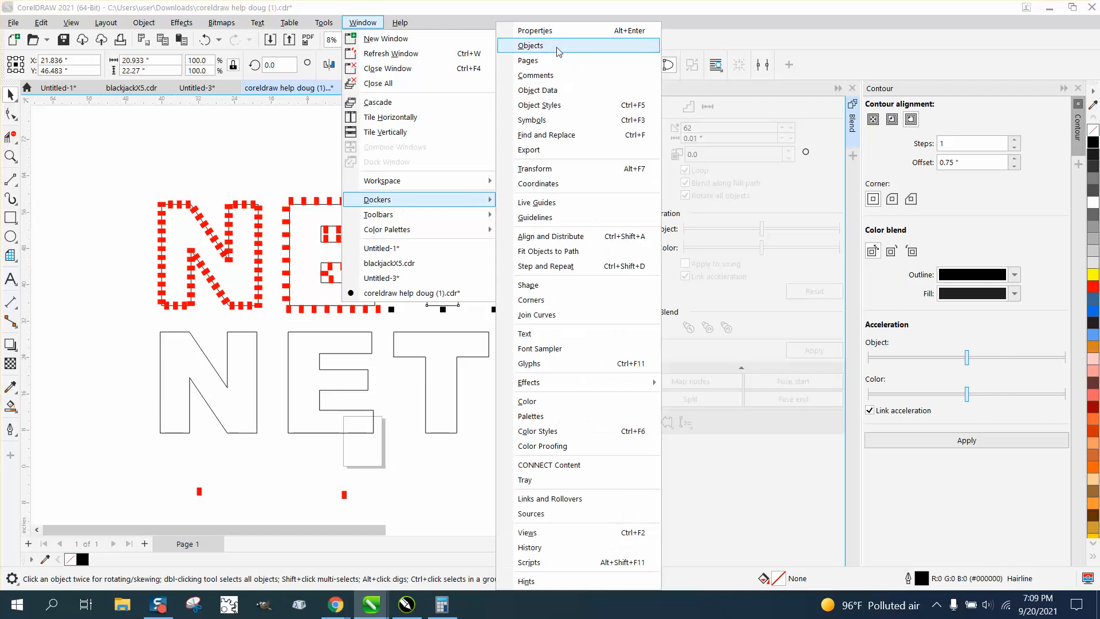
pyautogui.click(535, 31)
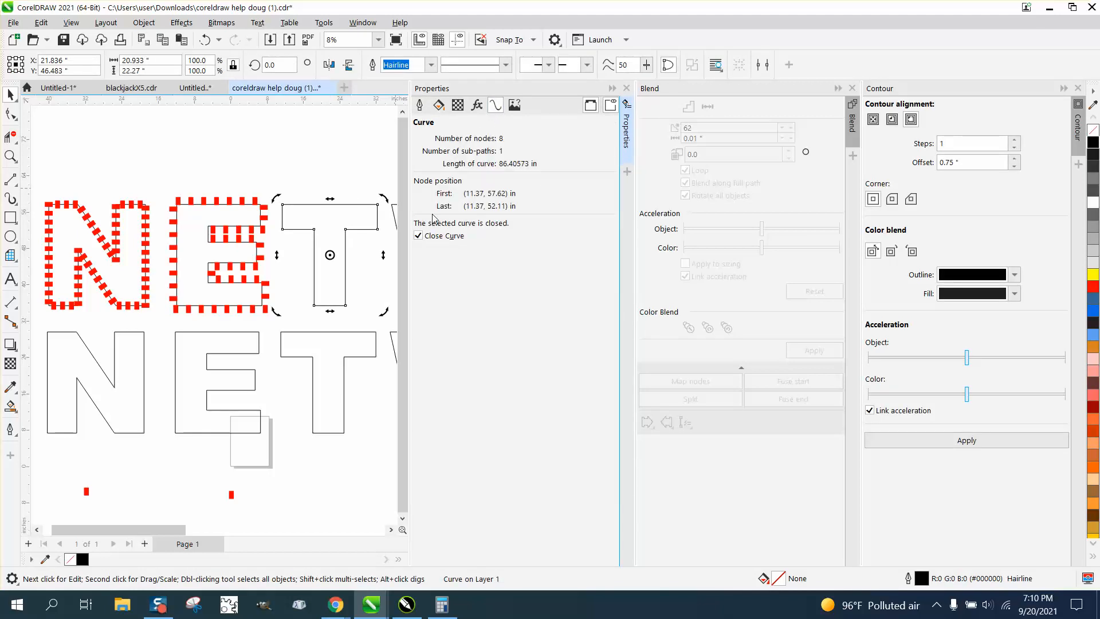
pyautogui.moveTo(378, 184)
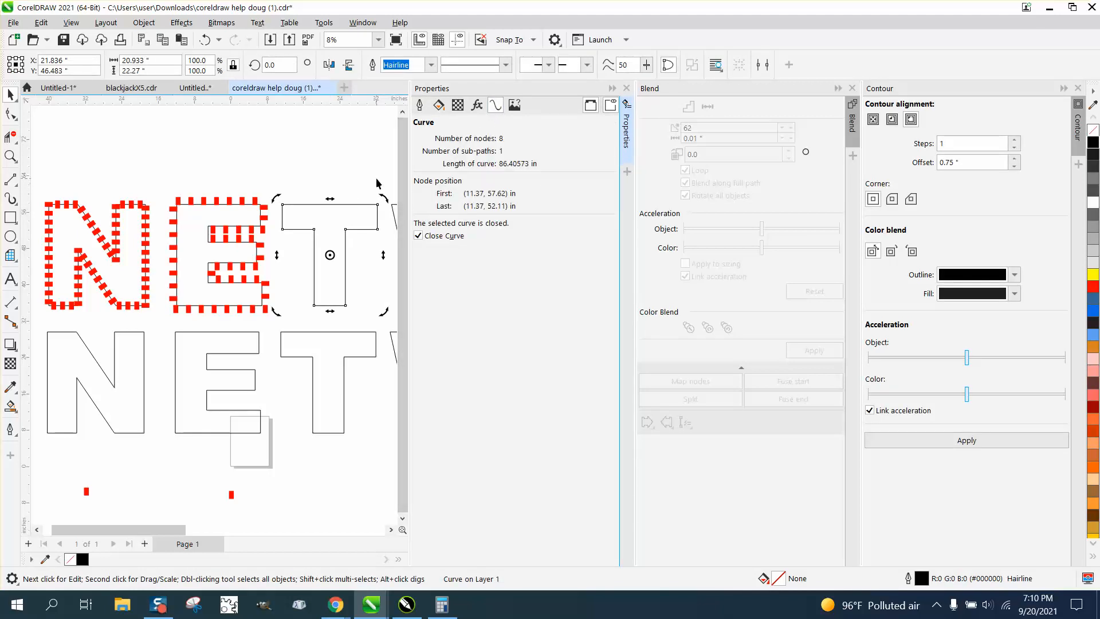
pyautogui.moveTo(338, 181)
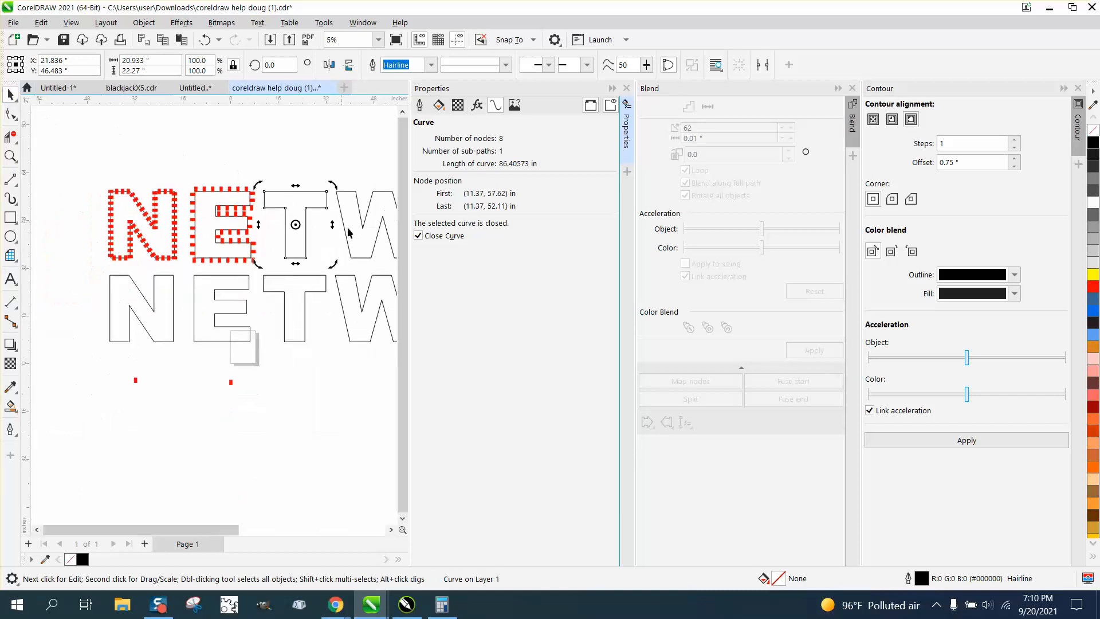
pyautogui.click(418, 105)
pyautogui.write('43')
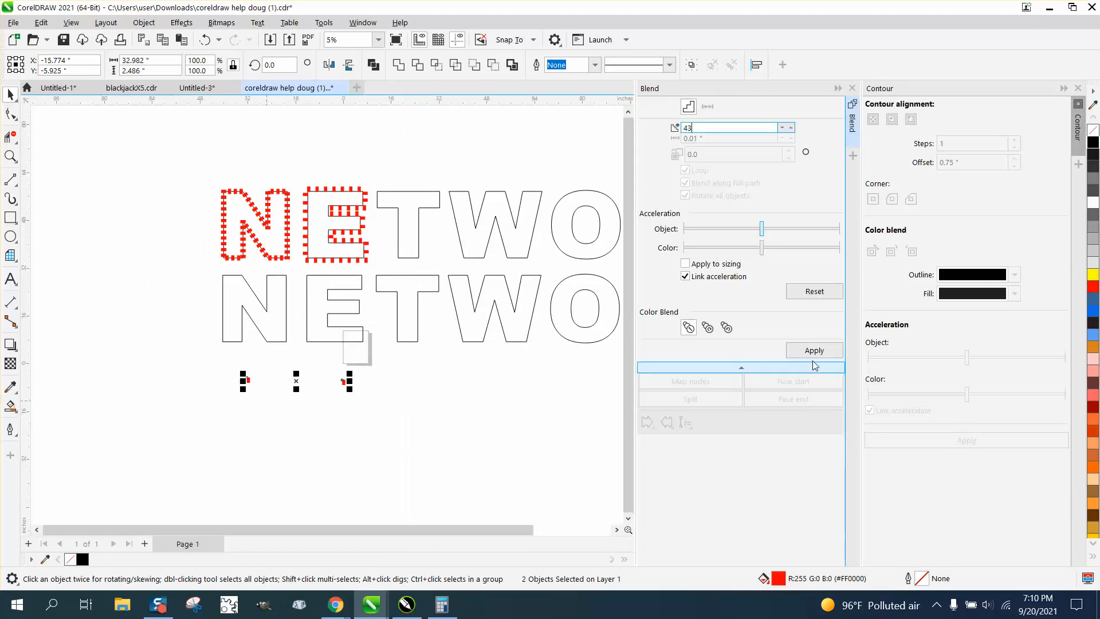
# - Apply the 43-step rotated blend along the T's full outline and zoom in on it
pyautogui.click(813, 350)
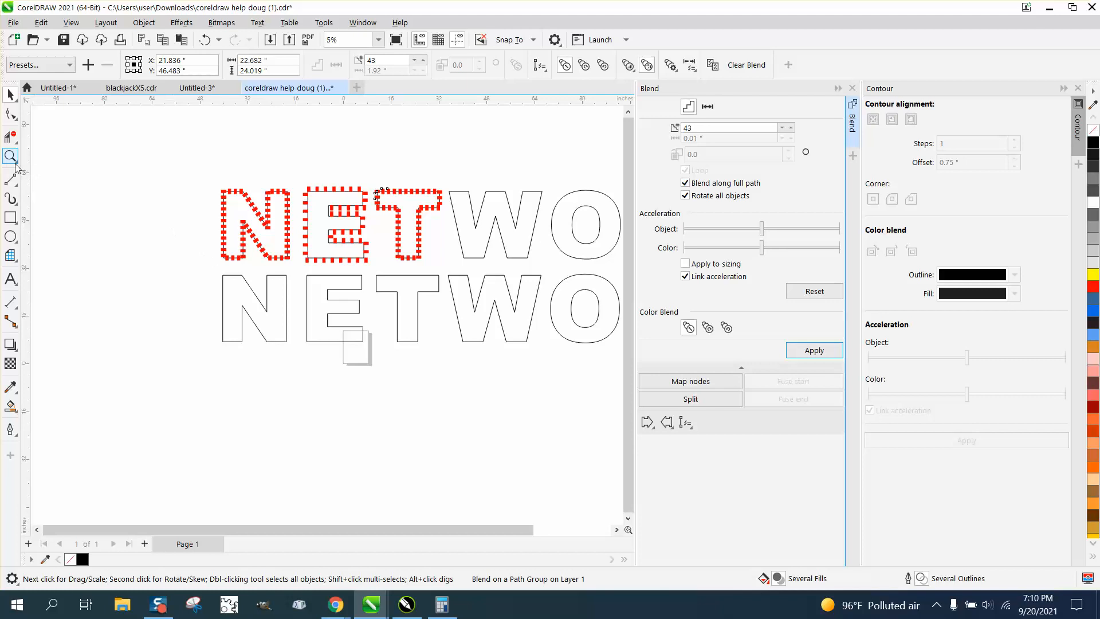
pyautogui.click(503, 289)
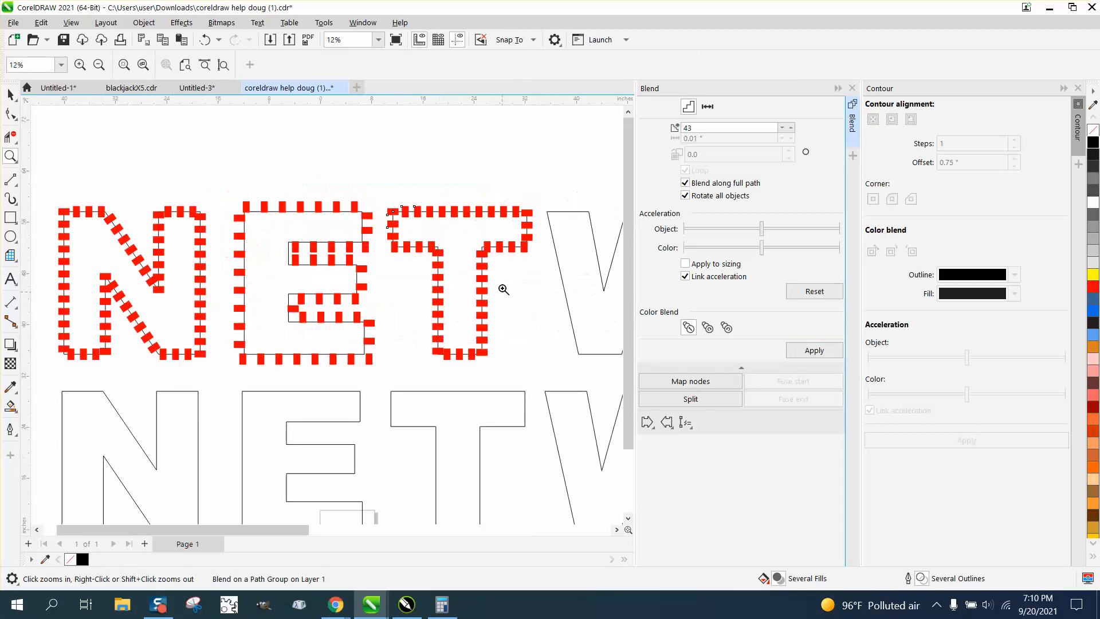
pyautogui.moveTo(194, 224)
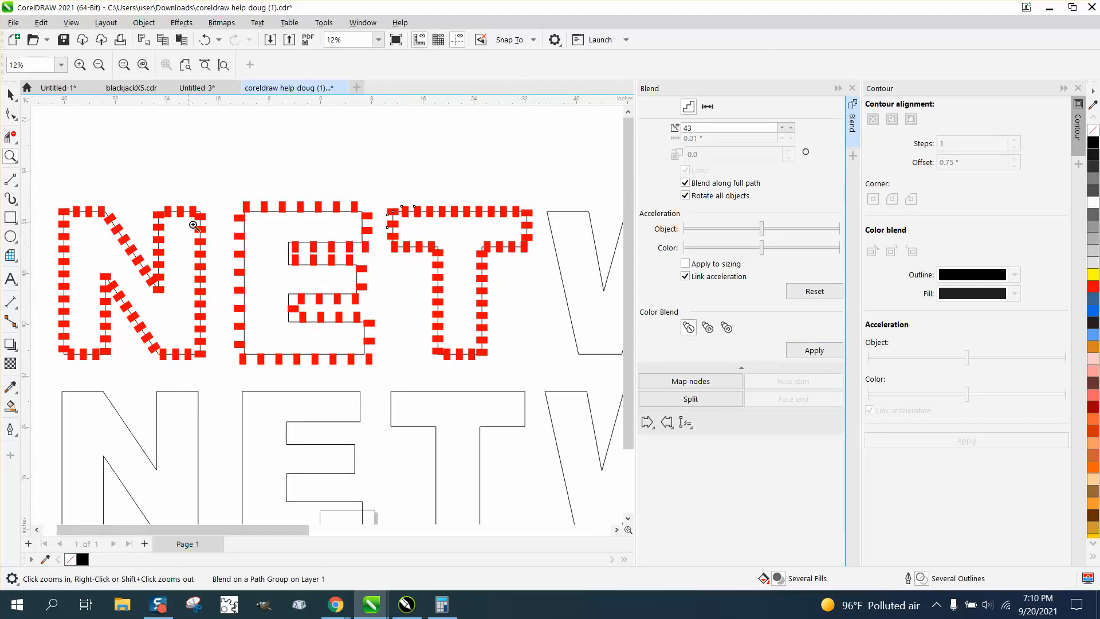
pyautogui.moveTo(431, 235)
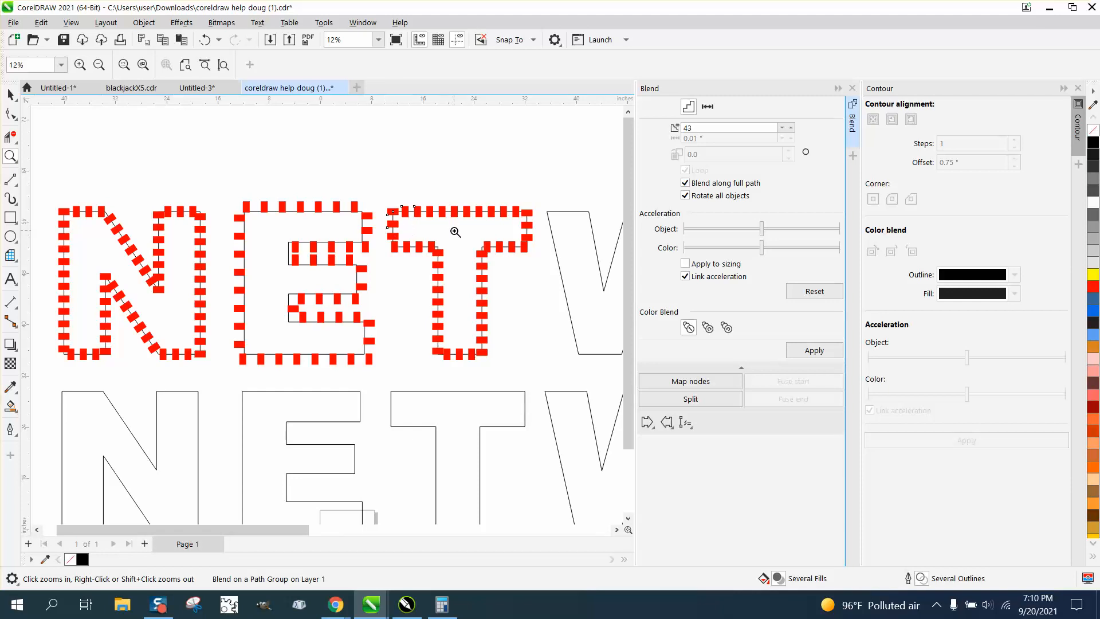
pyautogui.click(99, 64)
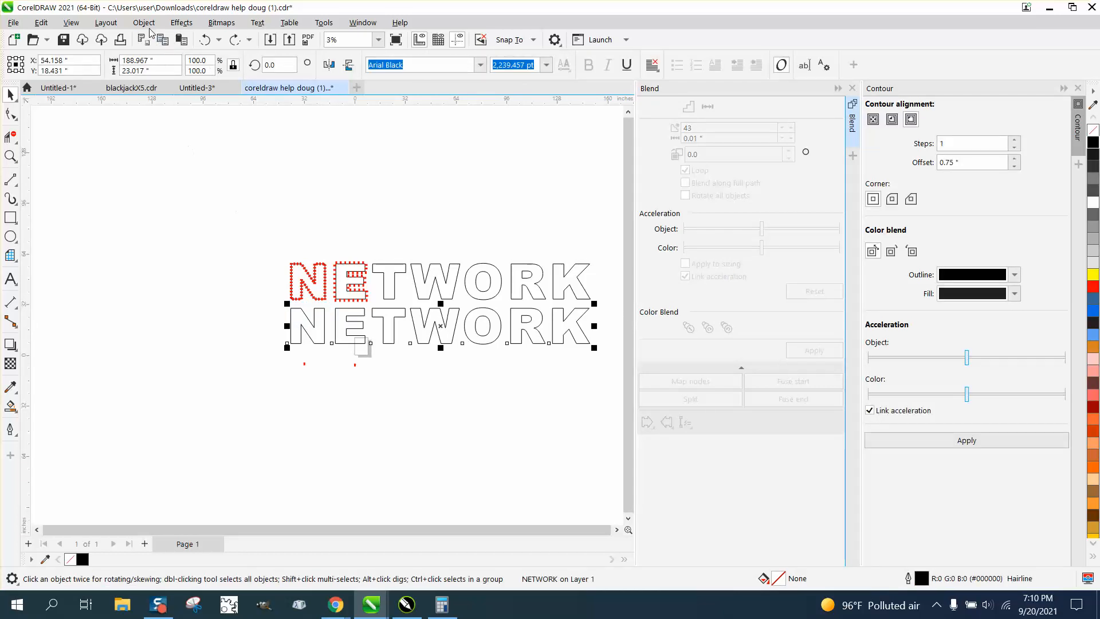
# - Break the lower NETWORK apart, select it, and show its Properties docker
pyautogui.click(143, 23)
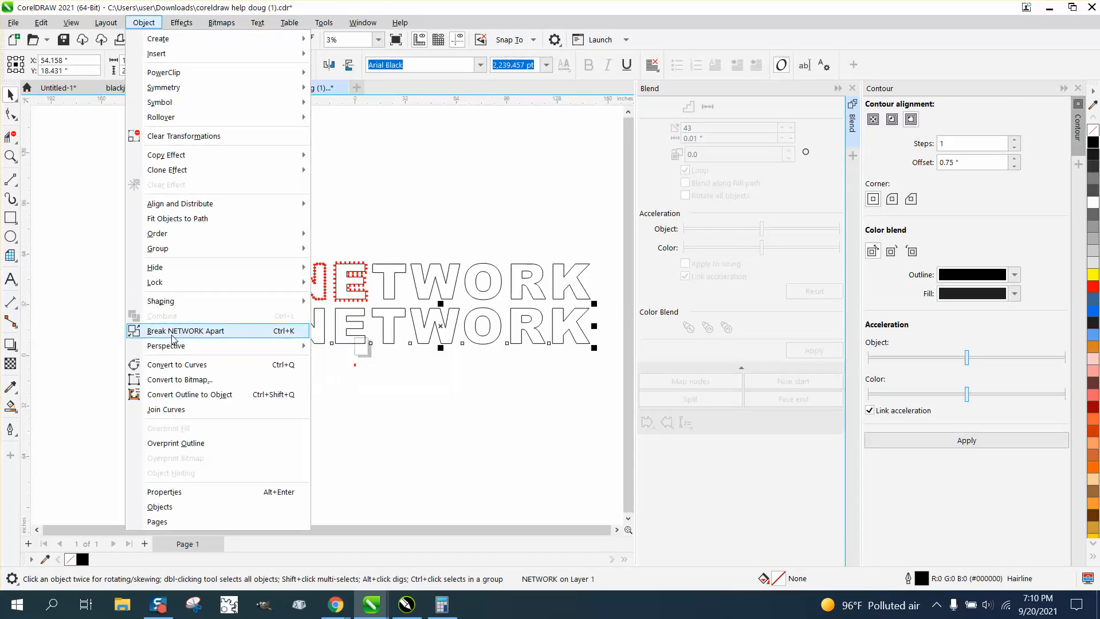
pyautogui.click(185, 330)
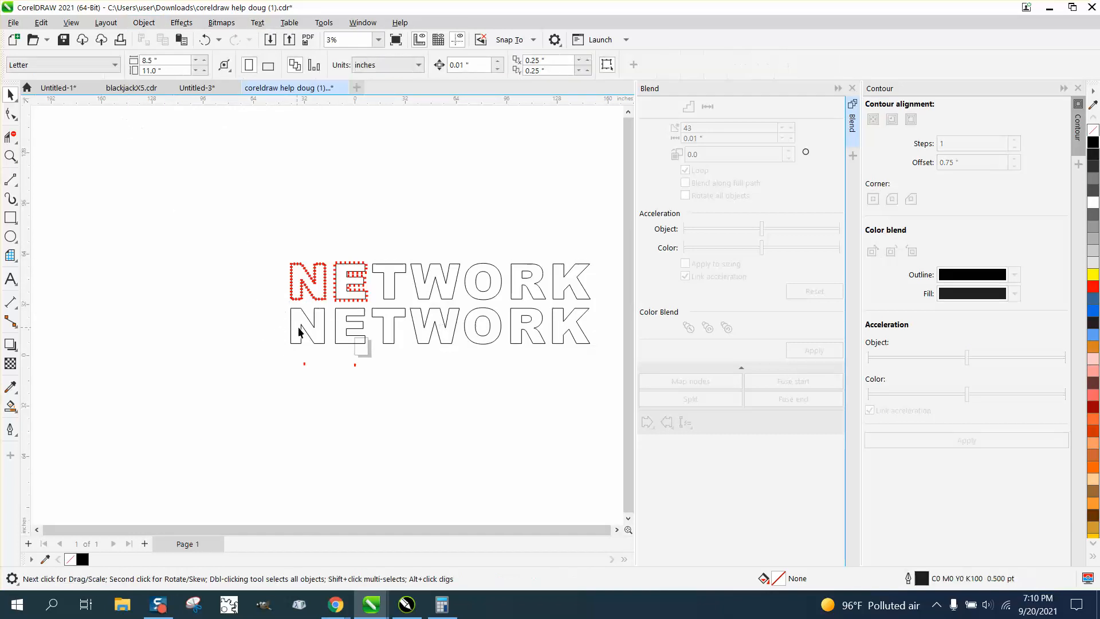
pyautogui.click(362, 22)
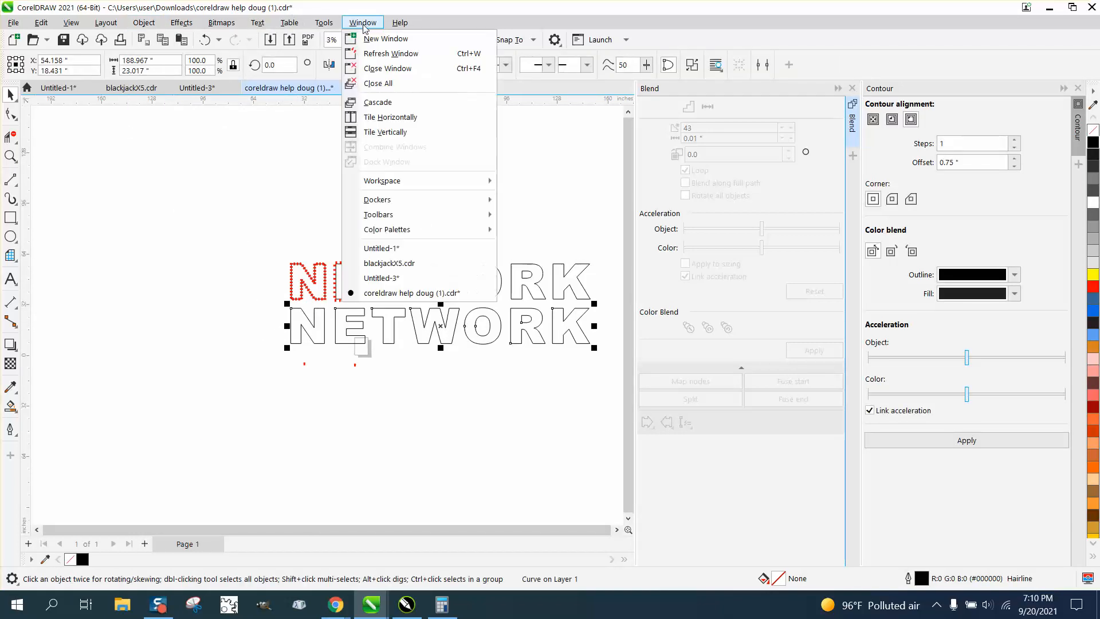
pyautogui.moveTo(378, 199)
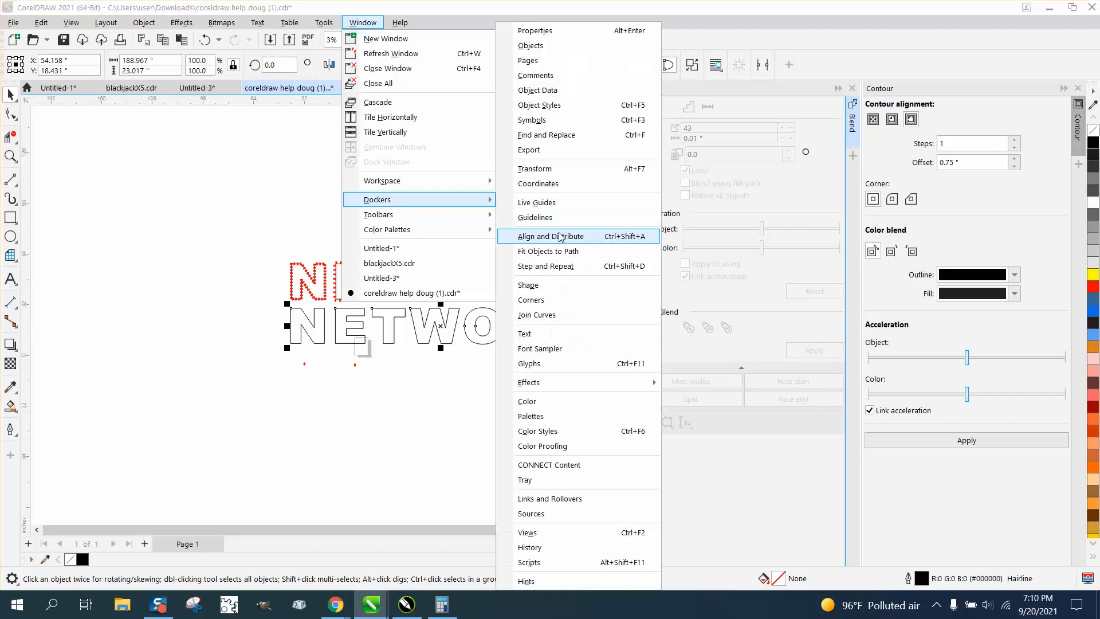
pyautogui.moveTo(534, 30)
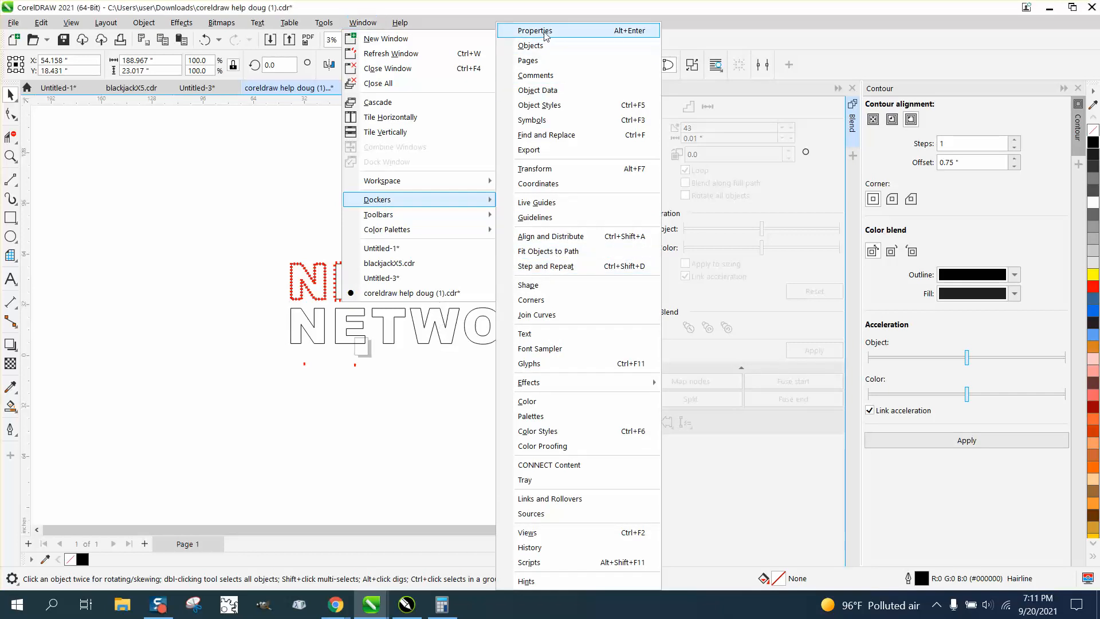
pyautogui.click(535, 30)
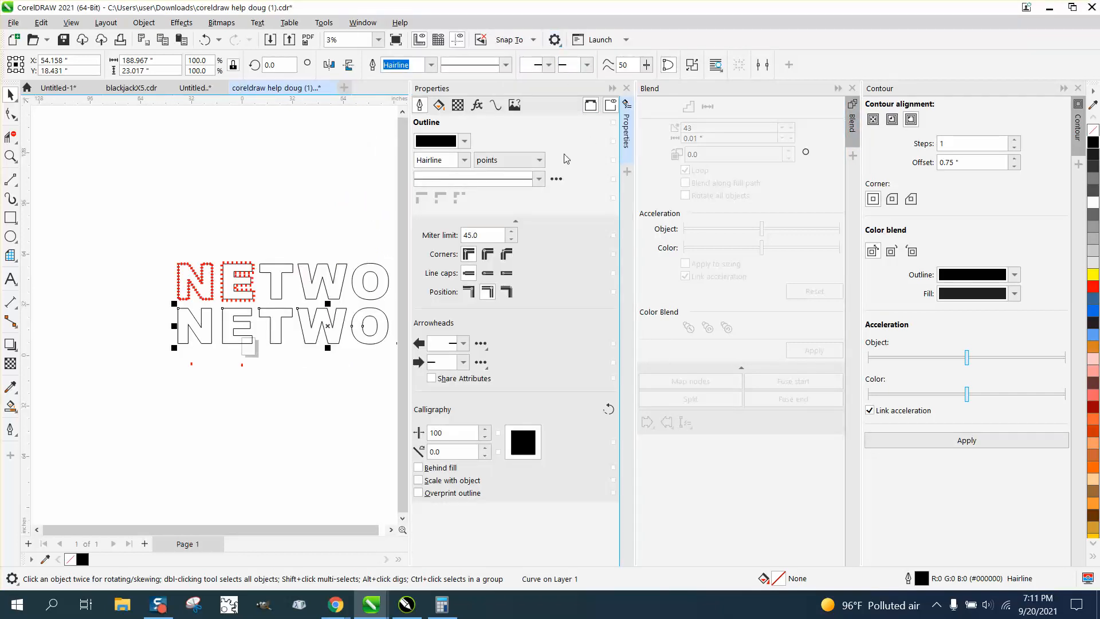
pyautogui.click(495, 104)
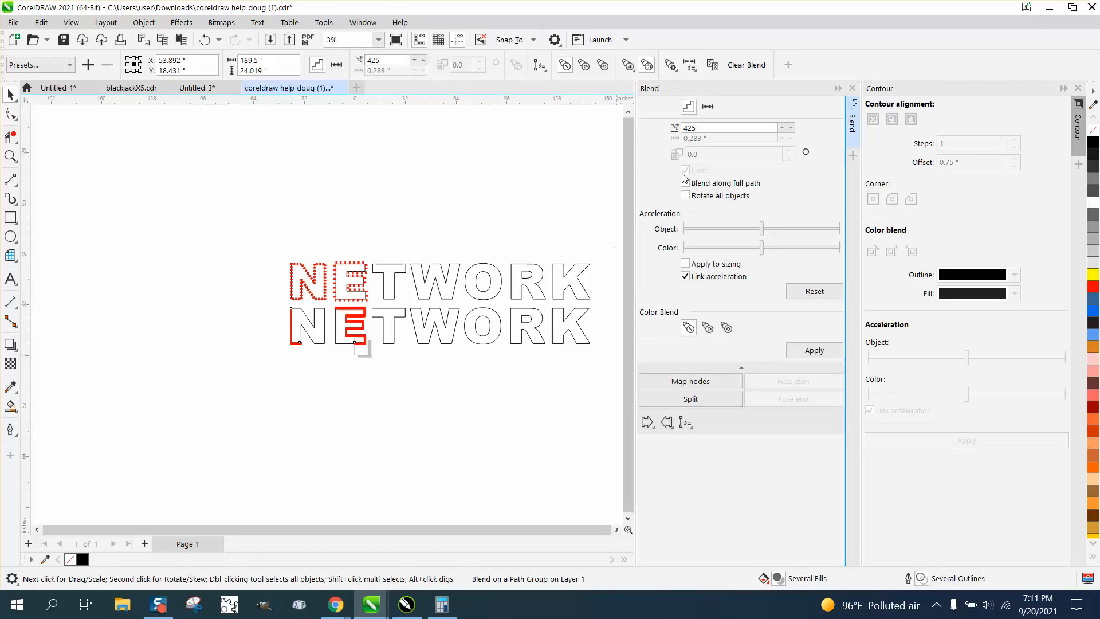
# - Apply the 425-step blend along the whole lower word with Rotate all objects on
pyautogui.click(685, 182)
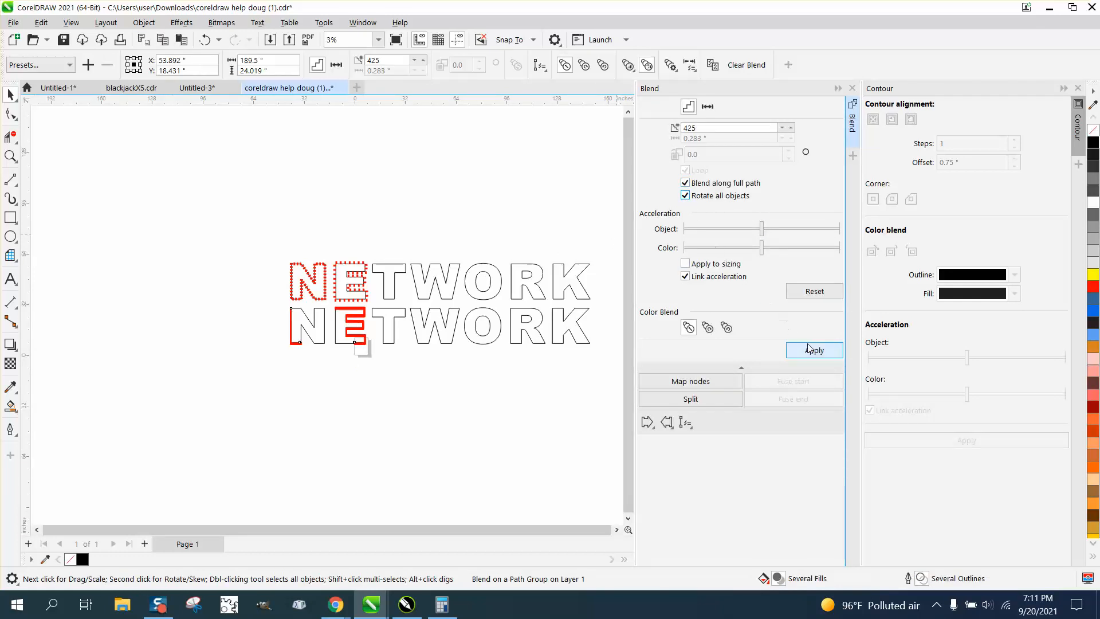
pyautogui.click(814, 350)
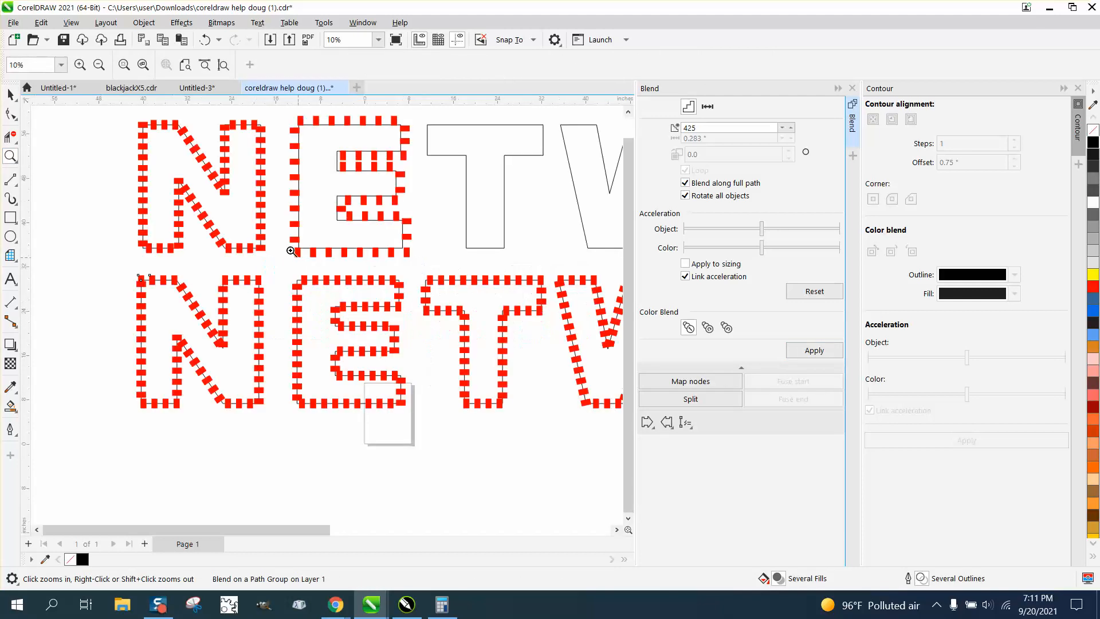
pyautogui.moveTo(228, 323)
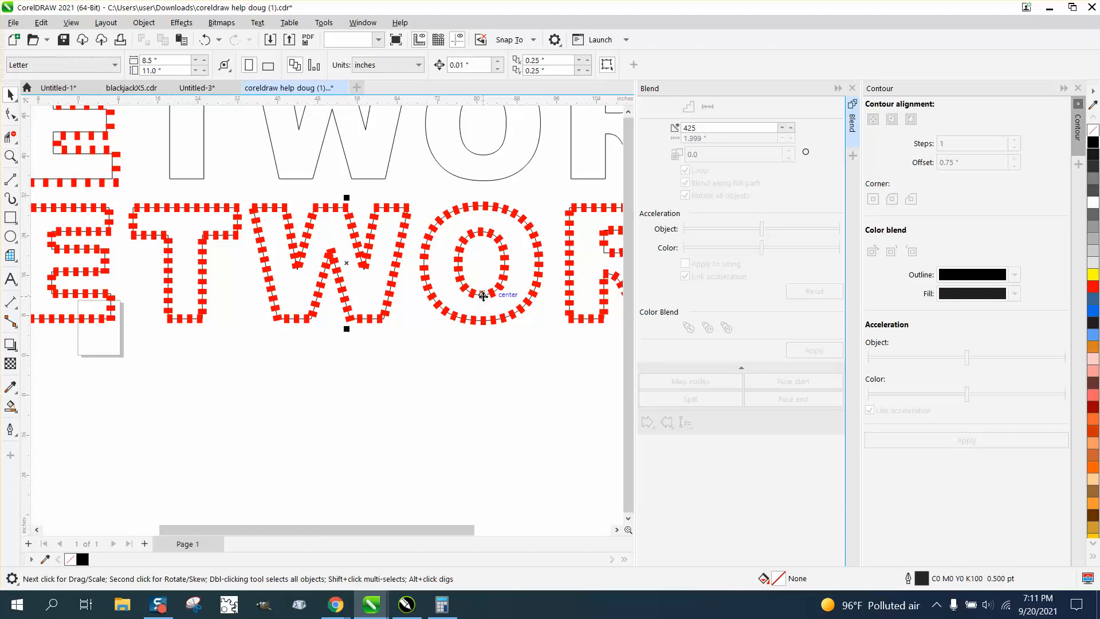
# - Break the lower word's blend apart into 425 squares, select the path, and undo a mistake
pyautogui.click(144, 22)
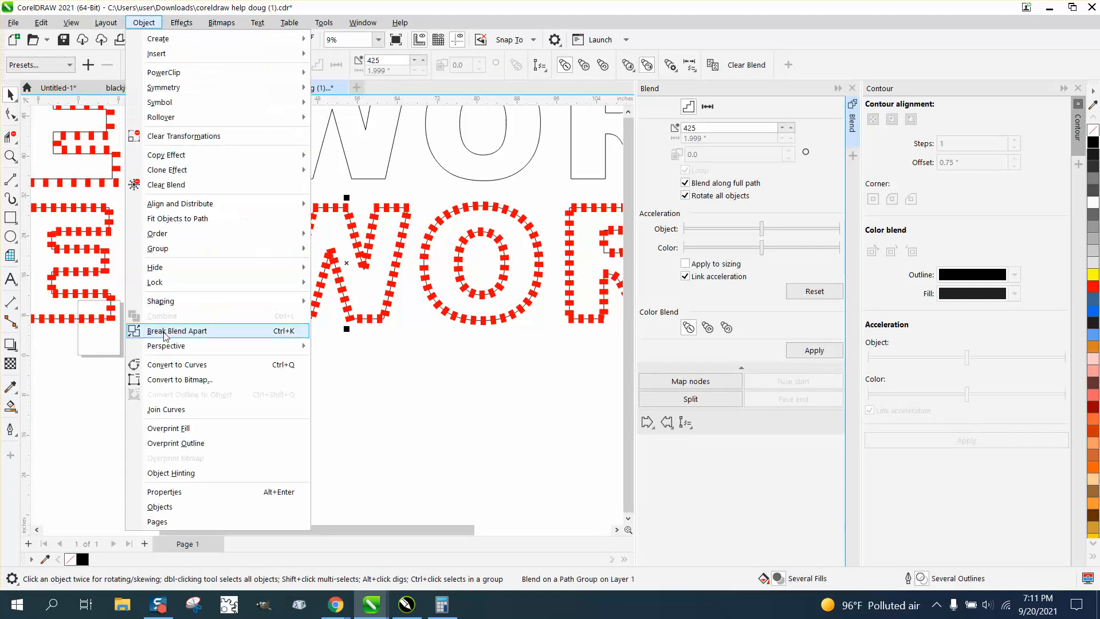
pyautogui.click(177, 330)
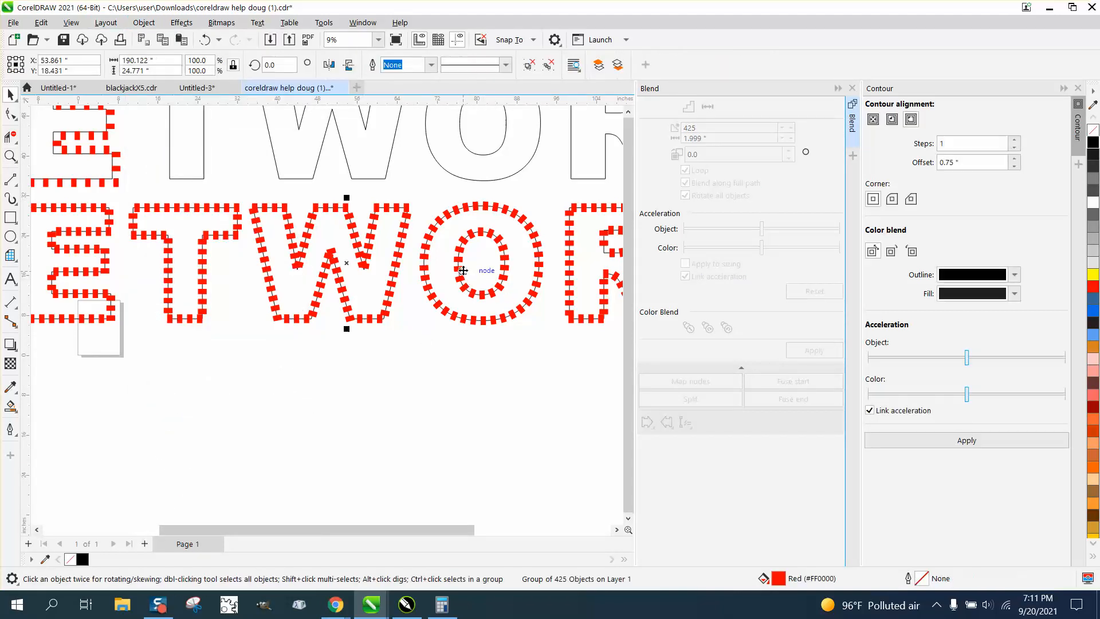
pyautogui.click(143, 23)
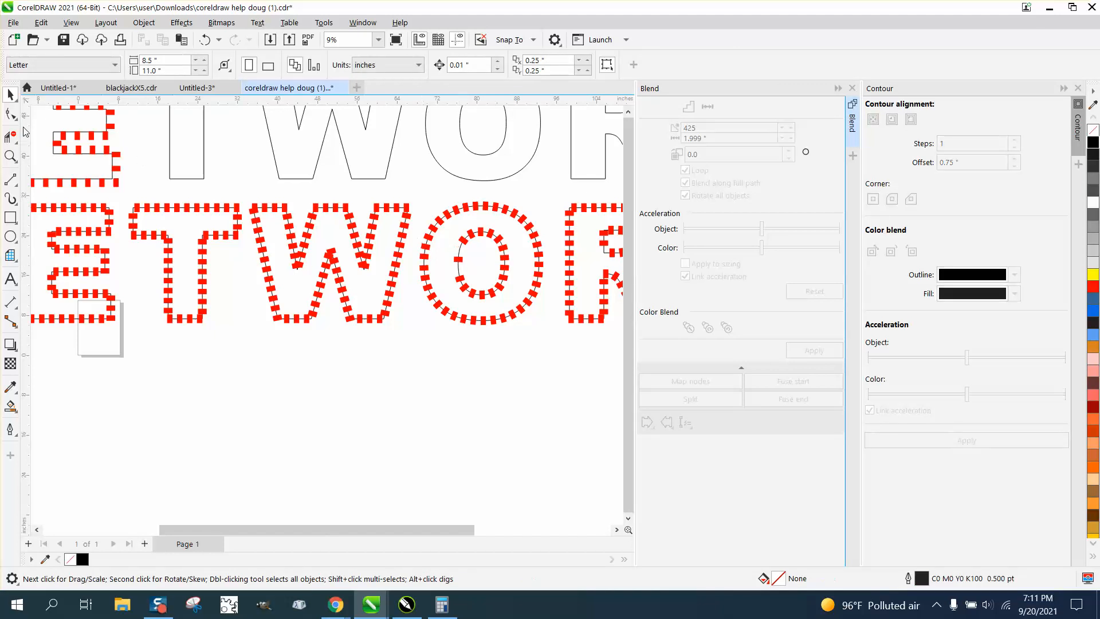
pyautogui.click(12, 94)
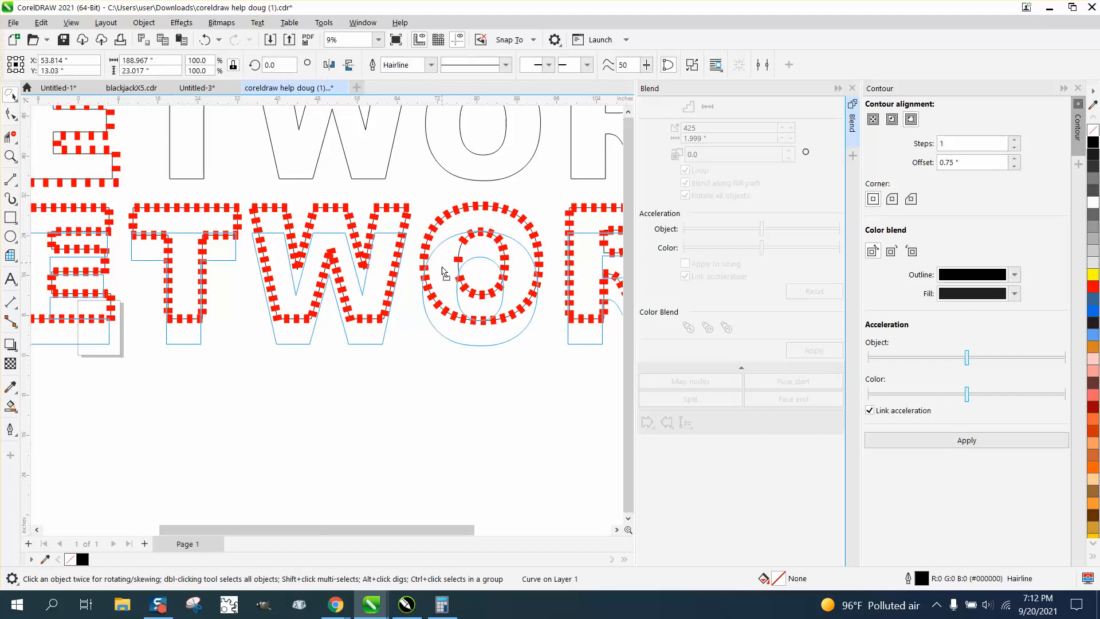
pyautogui.click(205, 39)
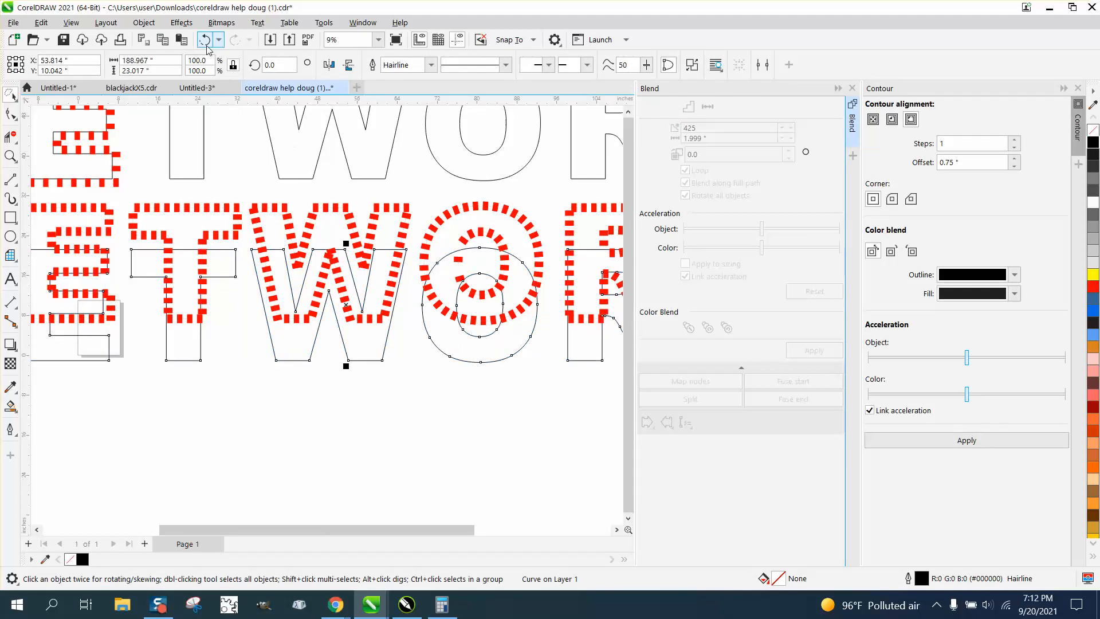
pyautogui.click(10, 94)
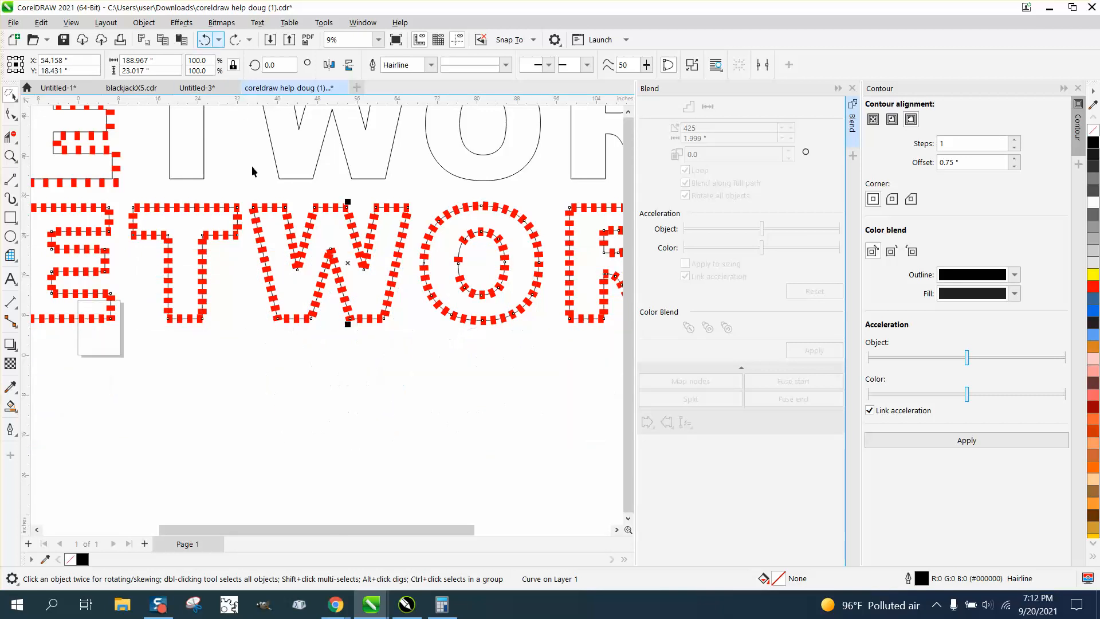
pyautogui.moveTo(343, 505)
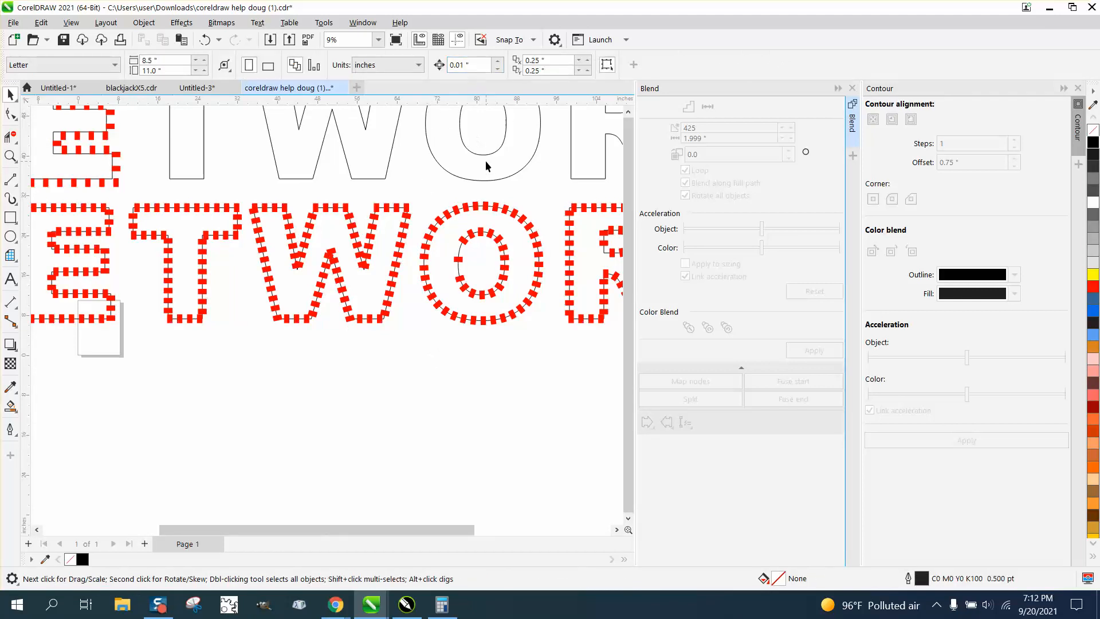
# - Set the nudge distance to 25.0 and nudge the word path below the squares
pyautogui.click(482, 153)
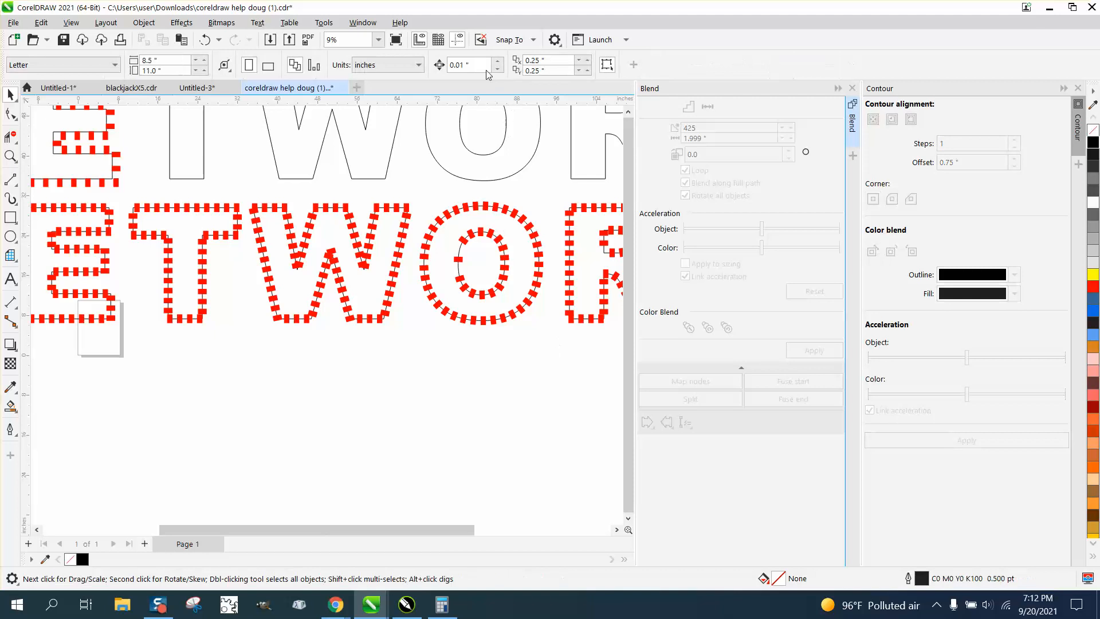
pyautogui.write('5')
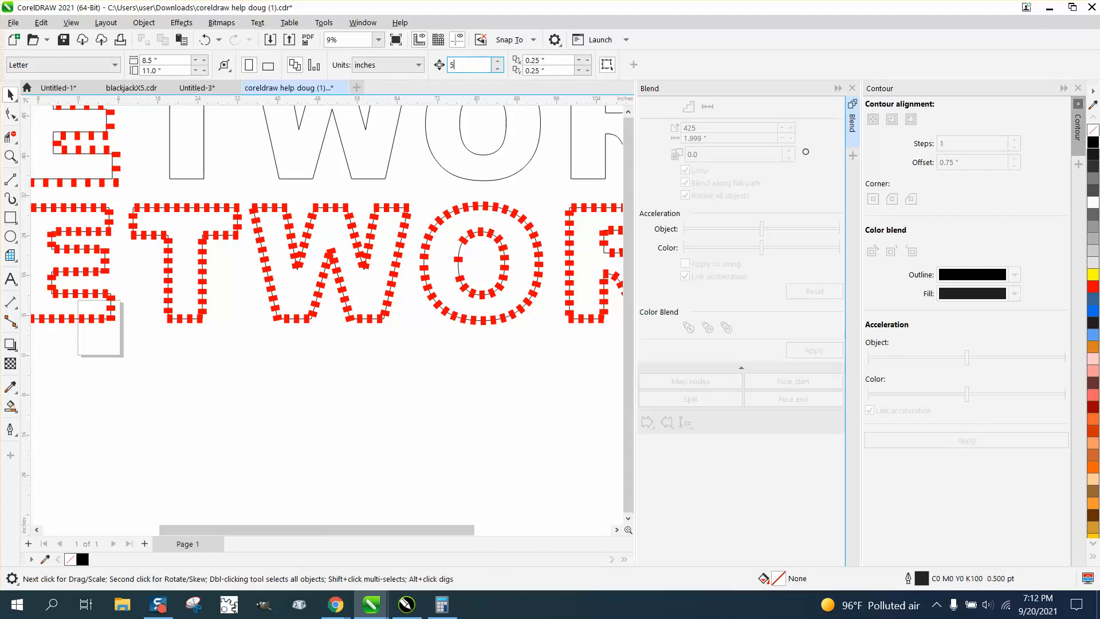
pyautogui.write('25.0')
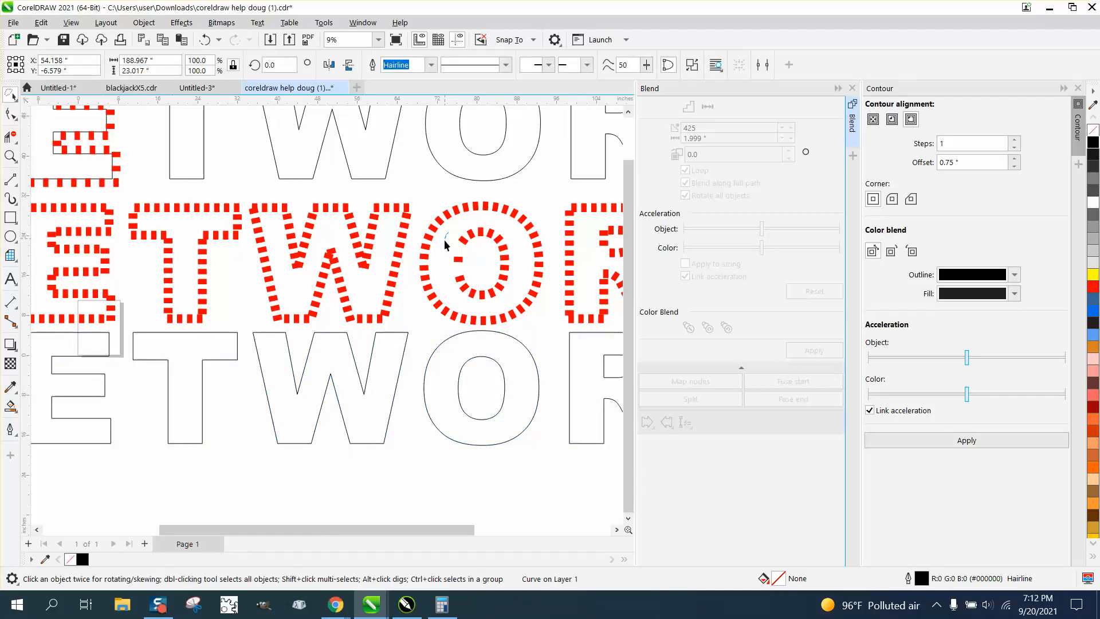
pyautogui.click(481, 270)
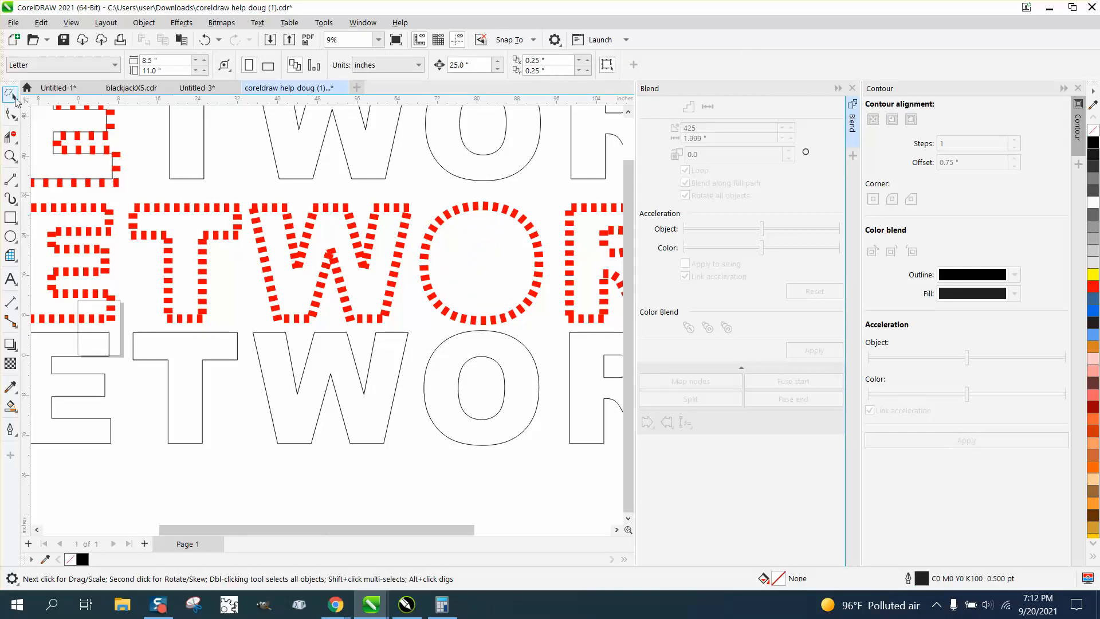
pyautogui.click(10, 95)
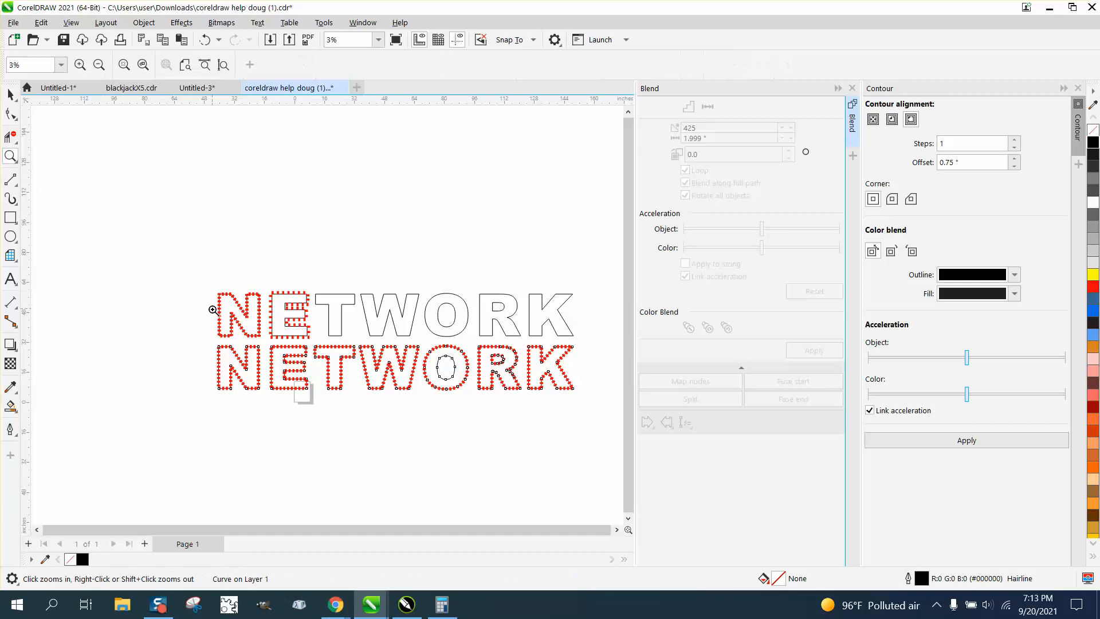
# - Zoom in on the lower N and E to inspect the red squares
pyautogui.click(385, 250)
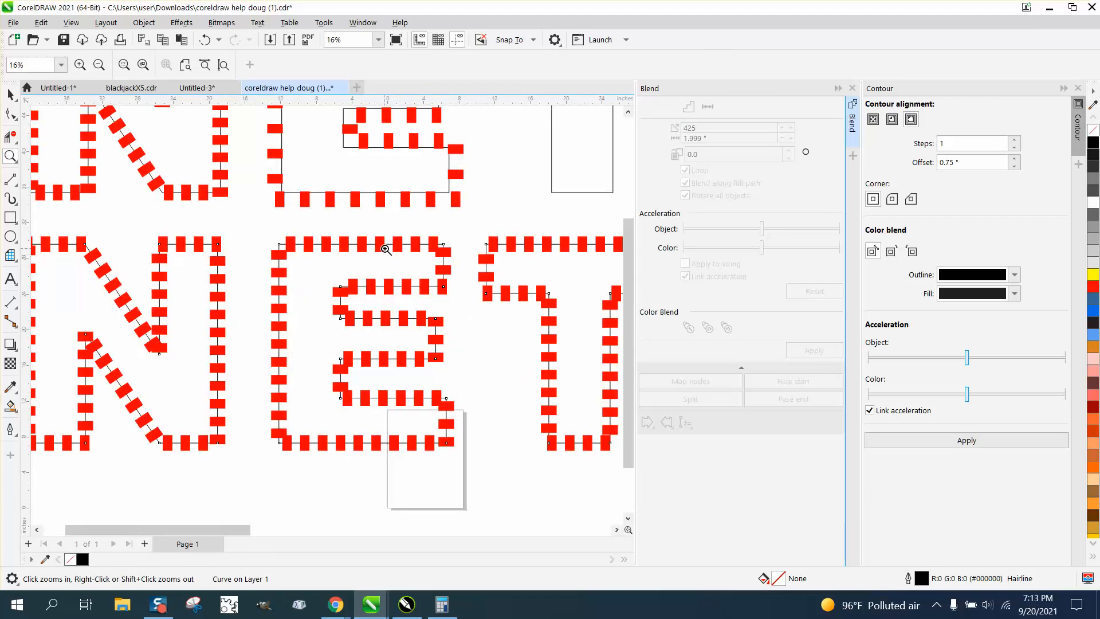